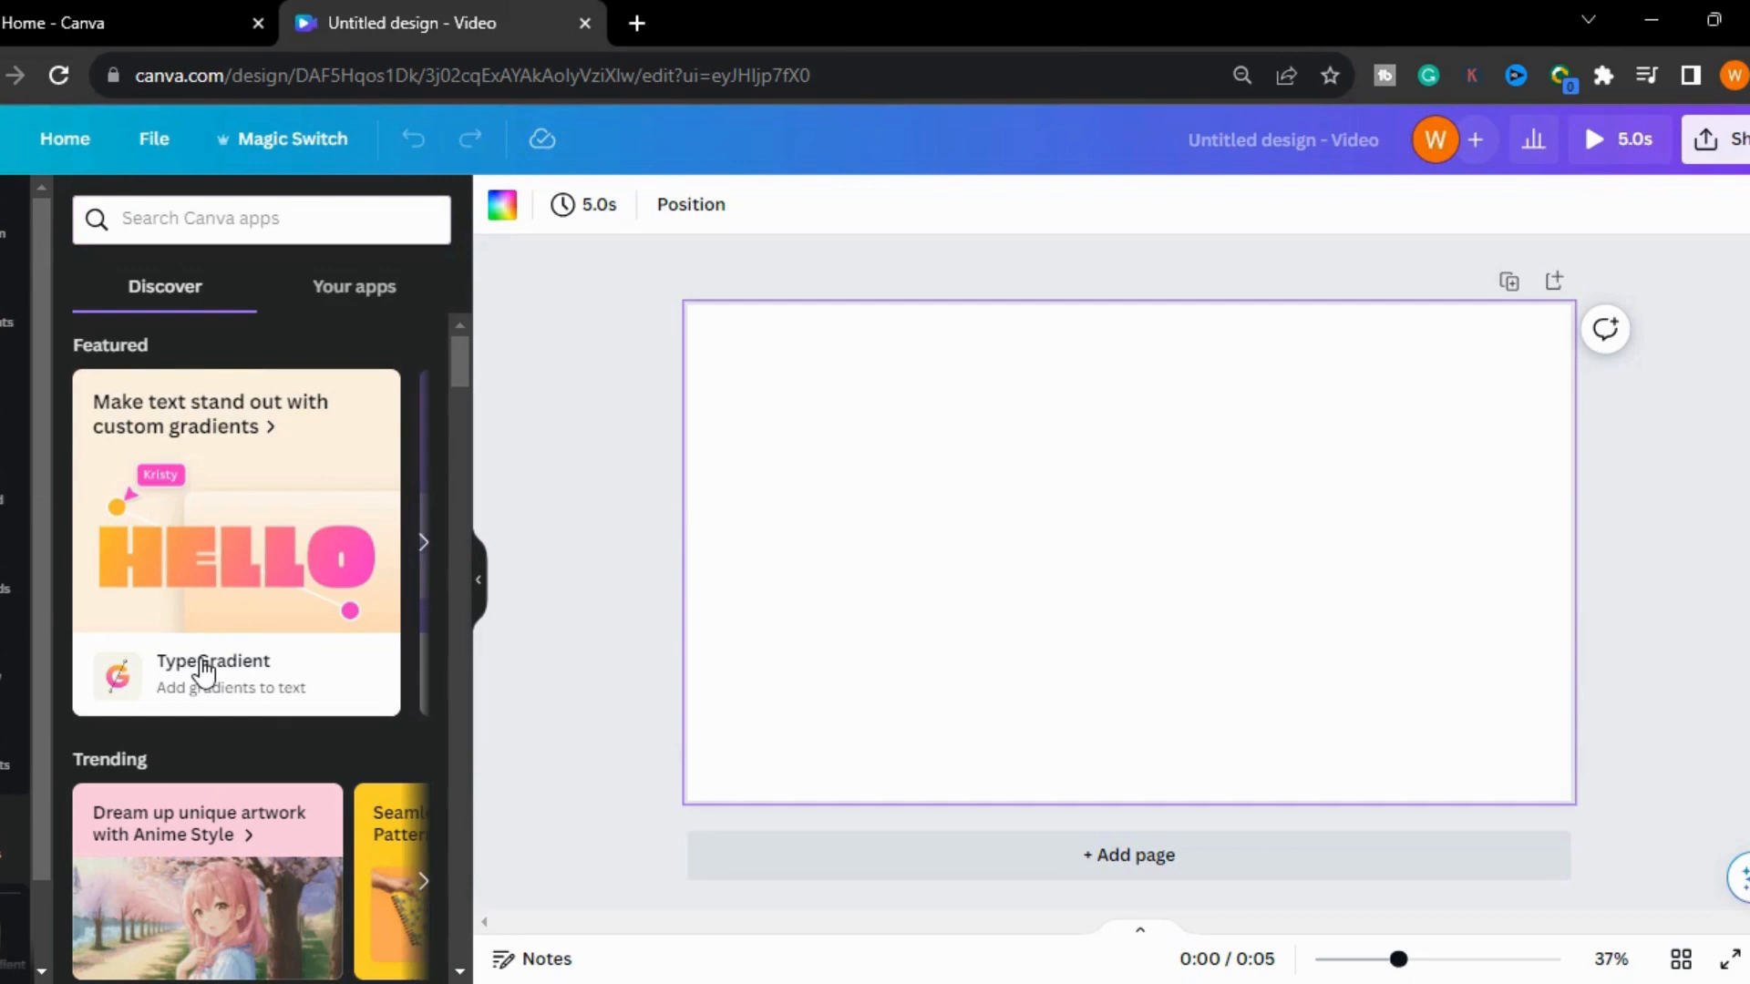
Open the TypeGradient app from its featured card in the Apps panel.
{"action": "left_click", "coordinate": [213, 673]}
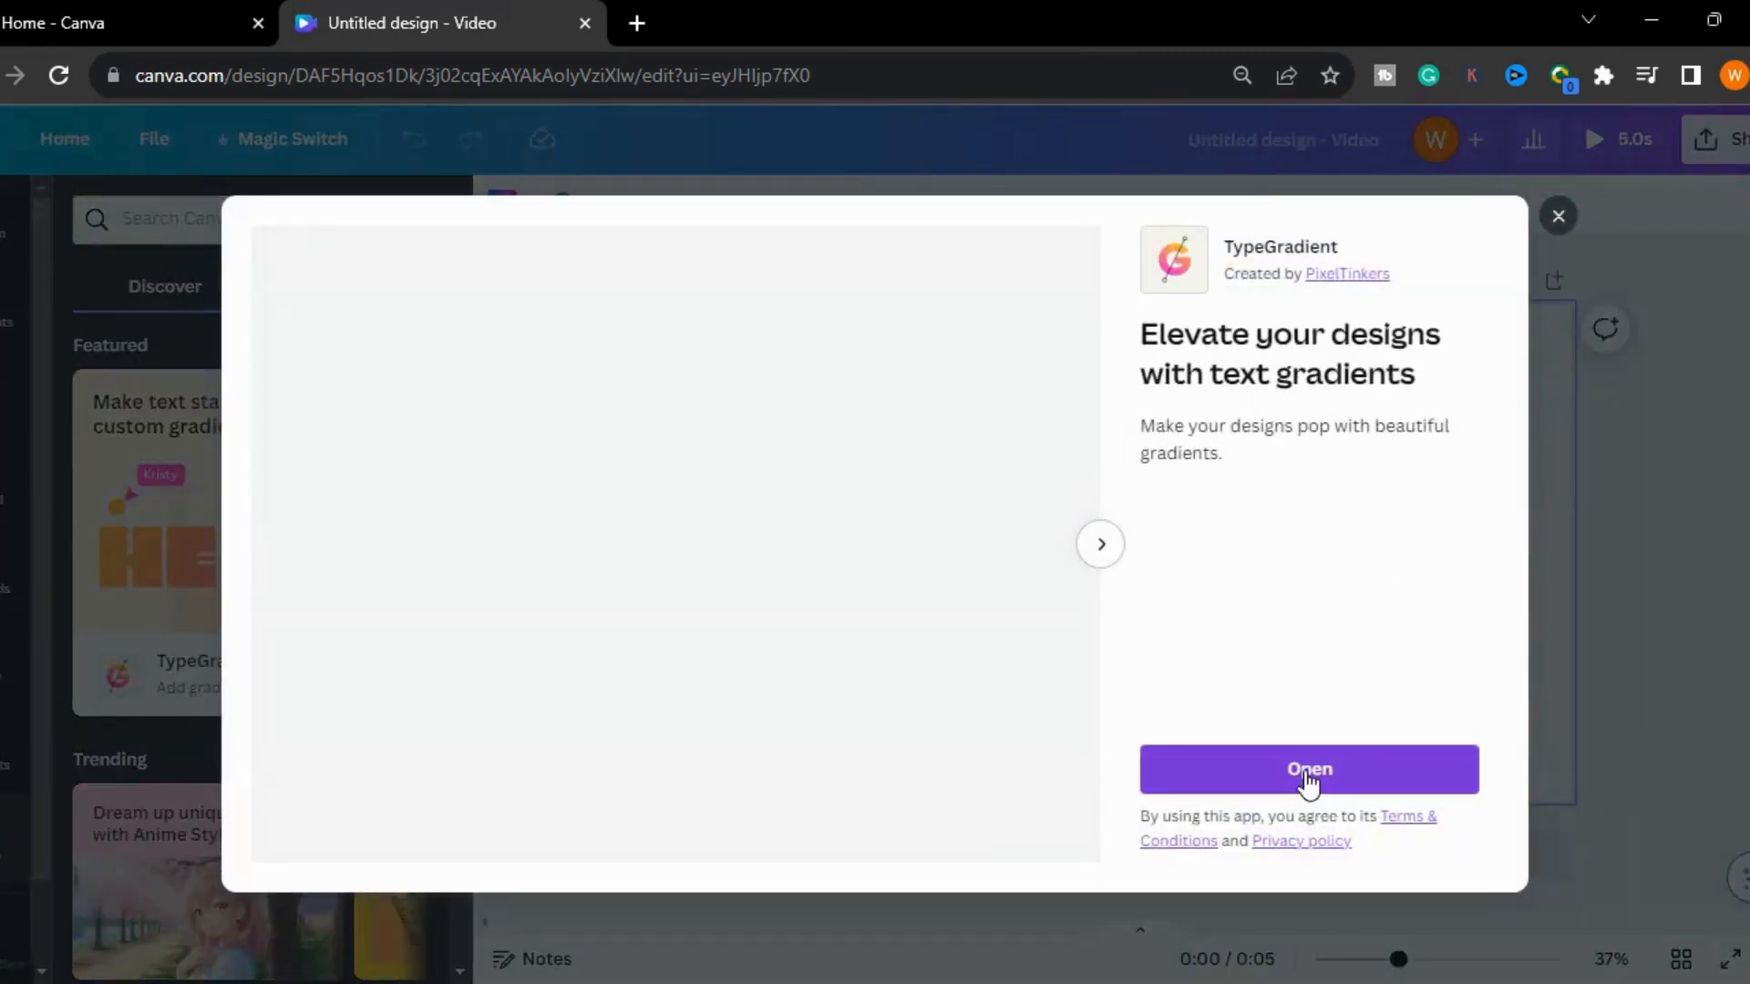
{"action": "left_click", "coordinate": [1308, 769]}
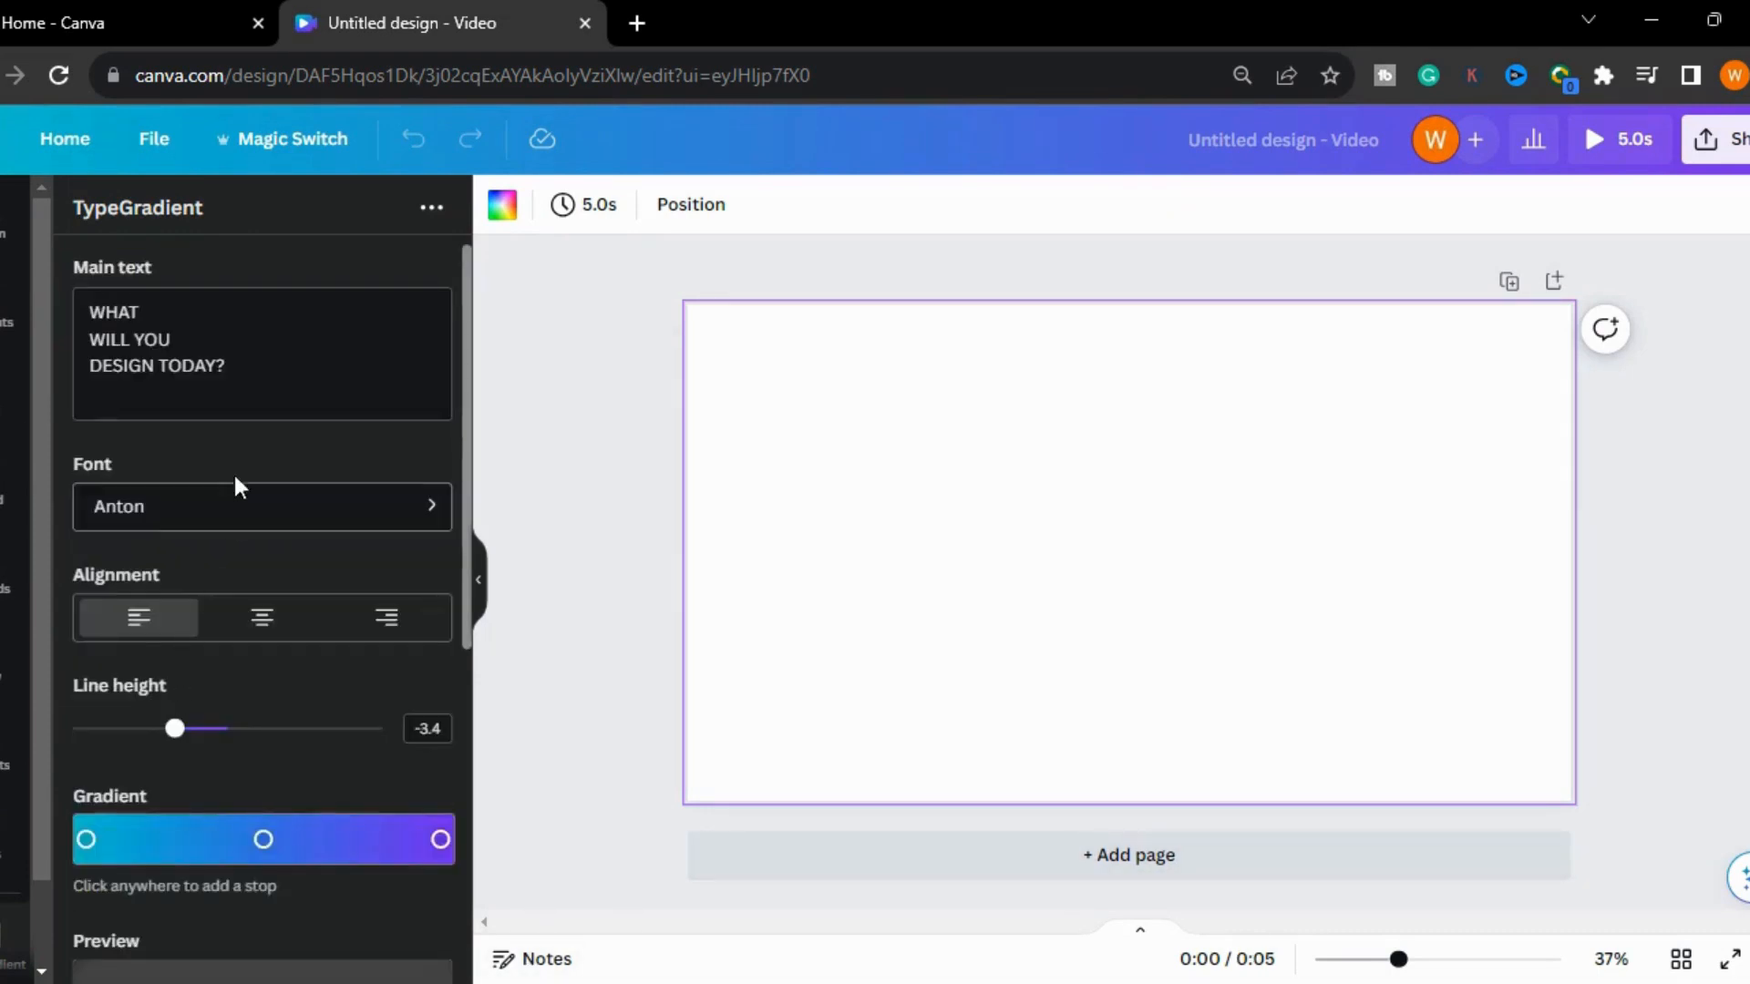
Change the gradient text to 'Platinum to Gold' in the Abril Fatface font.
{"action": "triple_click", "coordinate": [155, 339]}
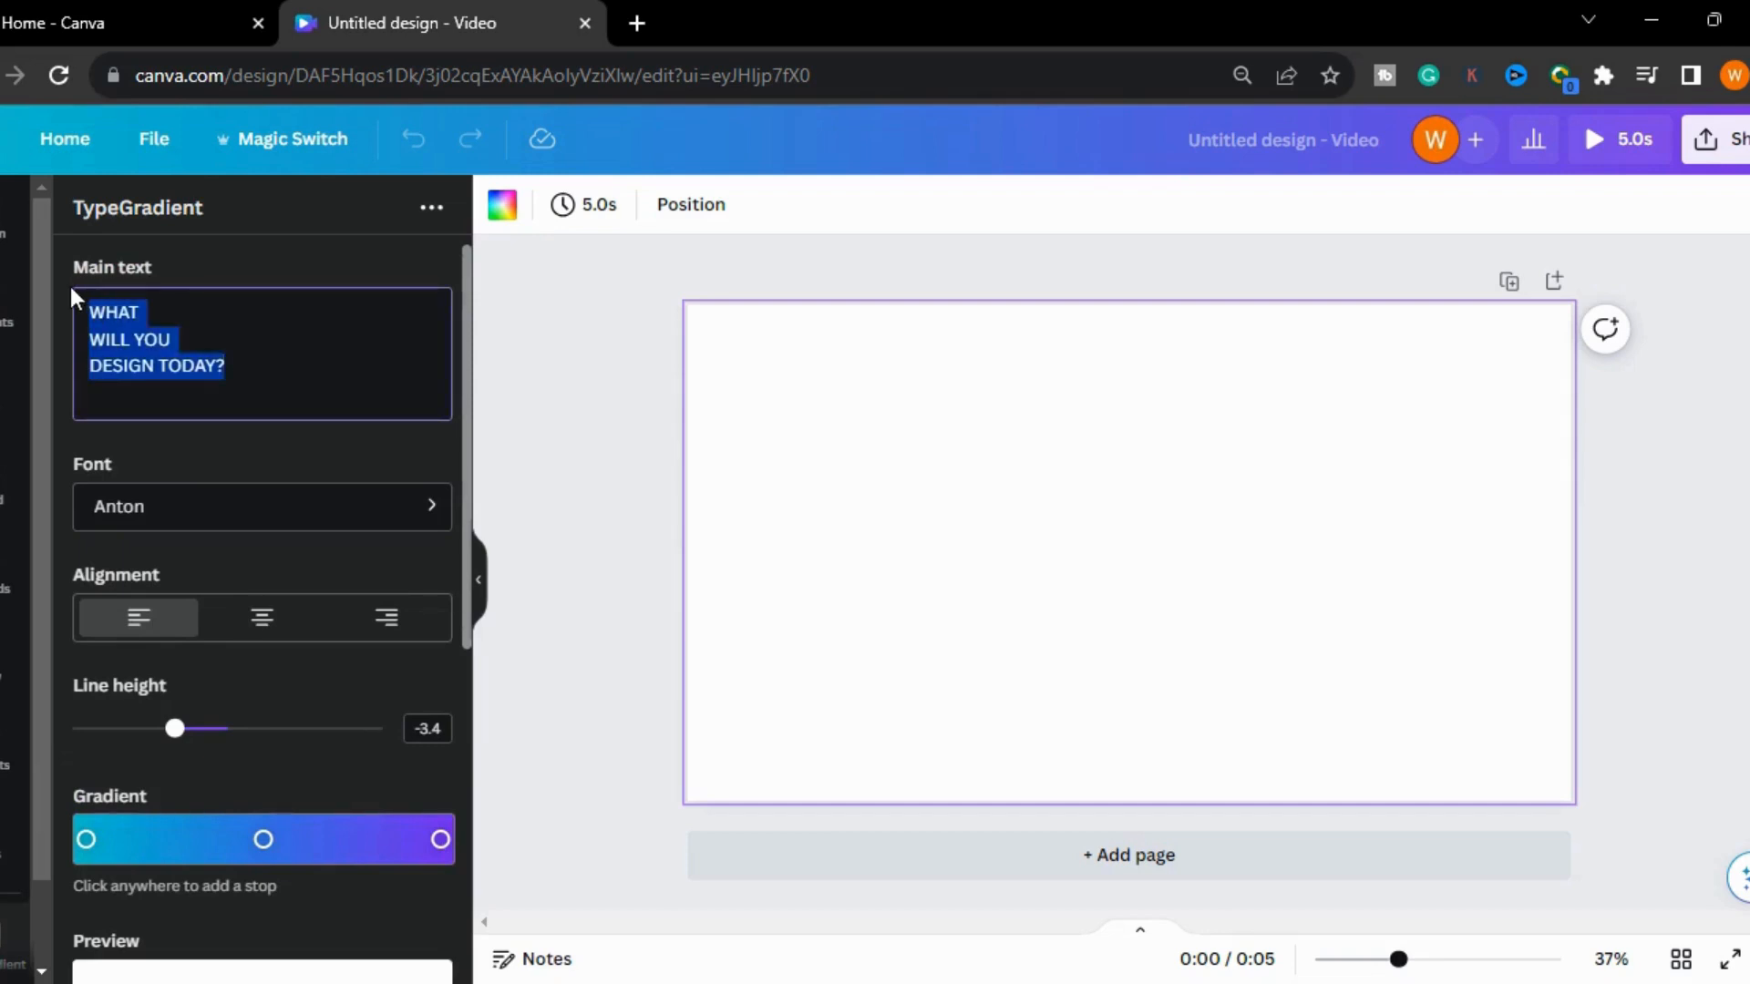
{"action": "type", "text": "platinum to"}
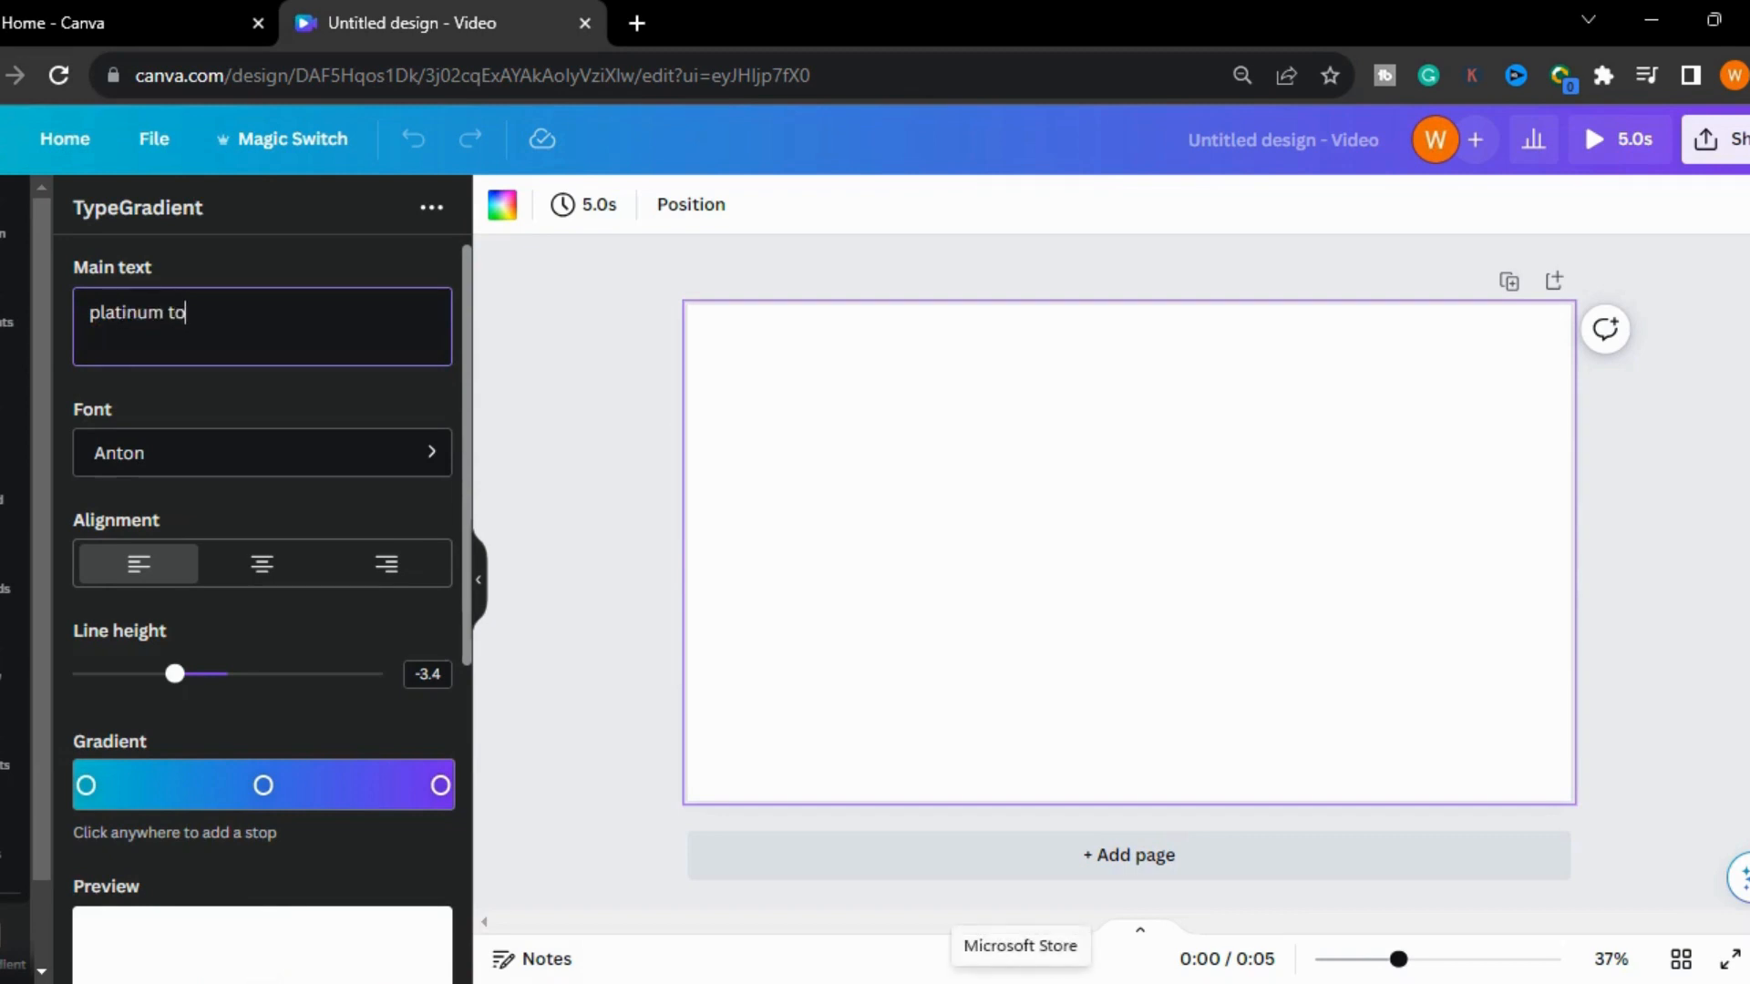
{"action": "type", "text": "Gold"}
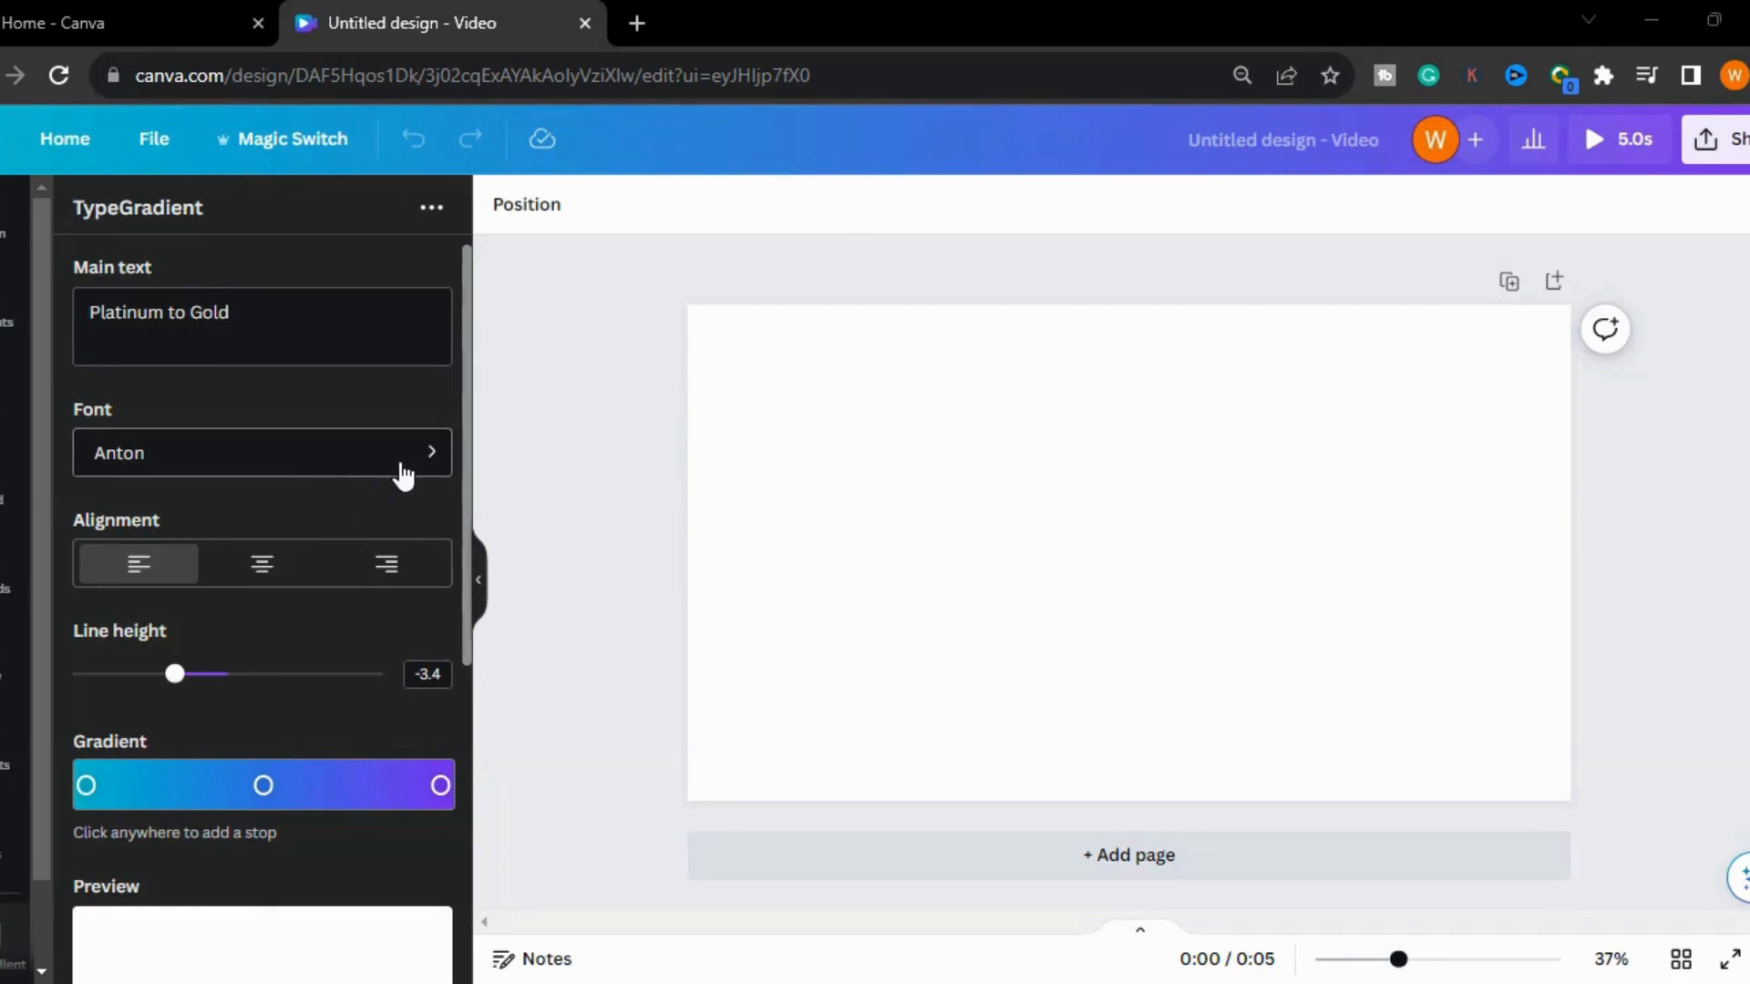
{"action": "left_click", "coordinate": [262, 452]}
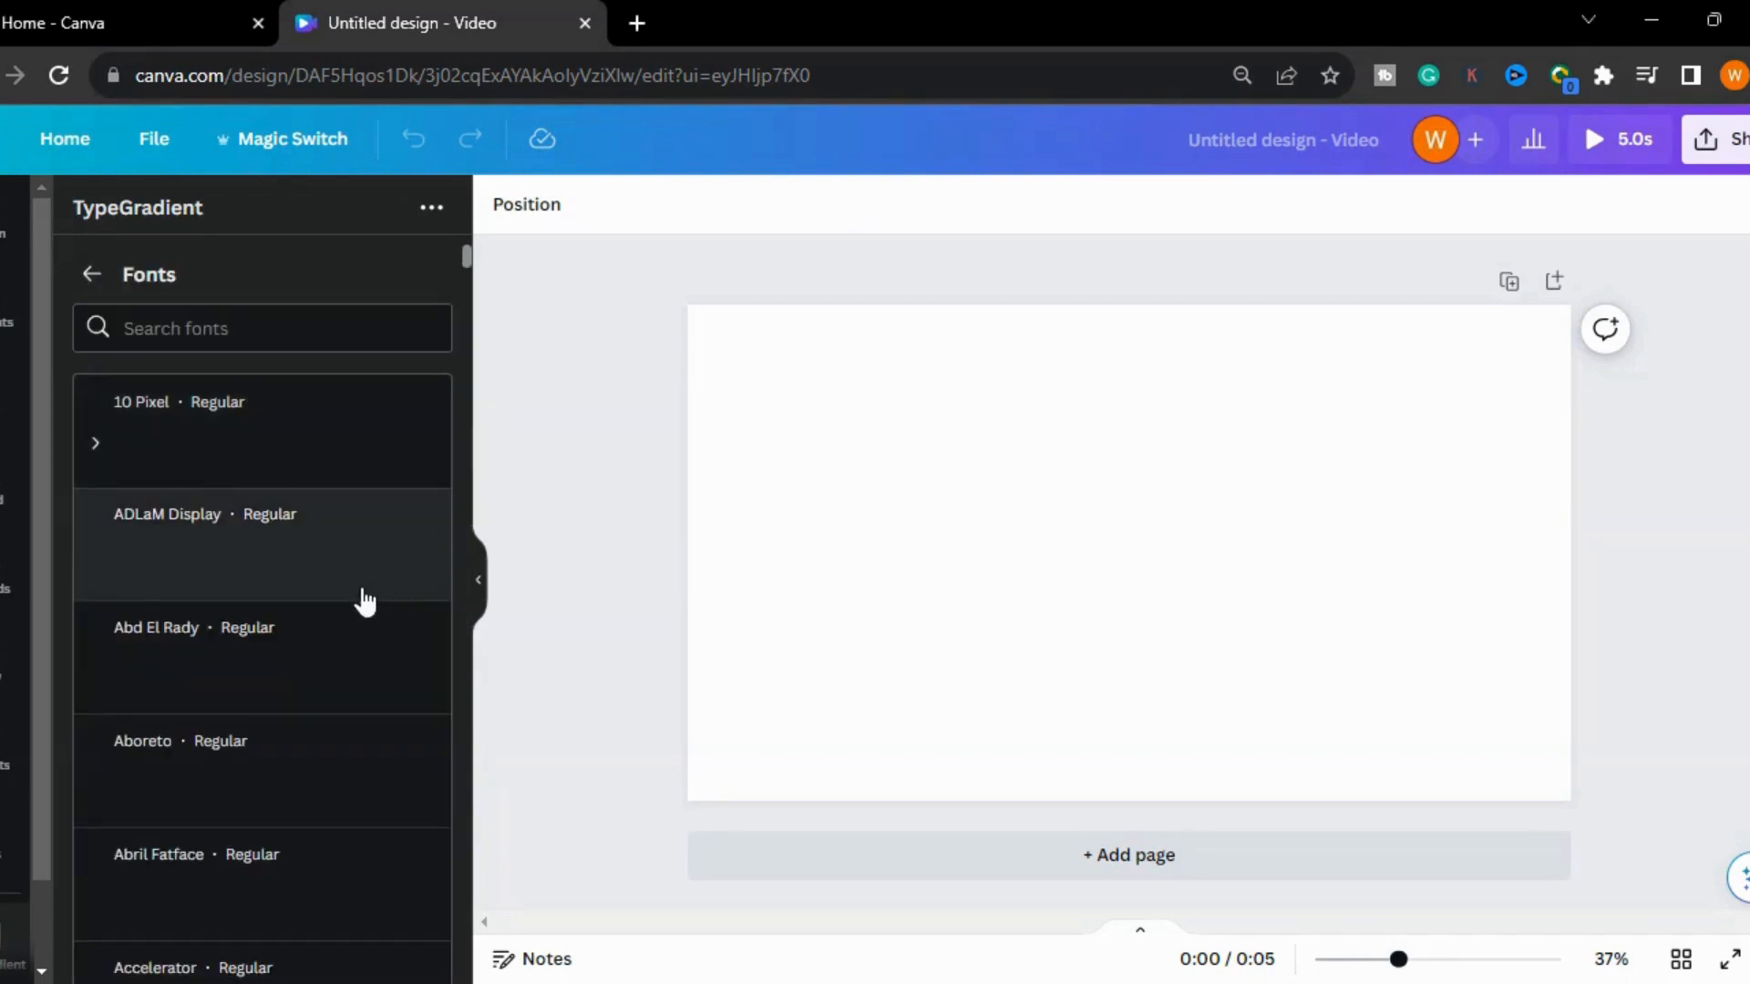
{"action": "scroll", "scroll_direction": "down", "scroll_amount": 3}
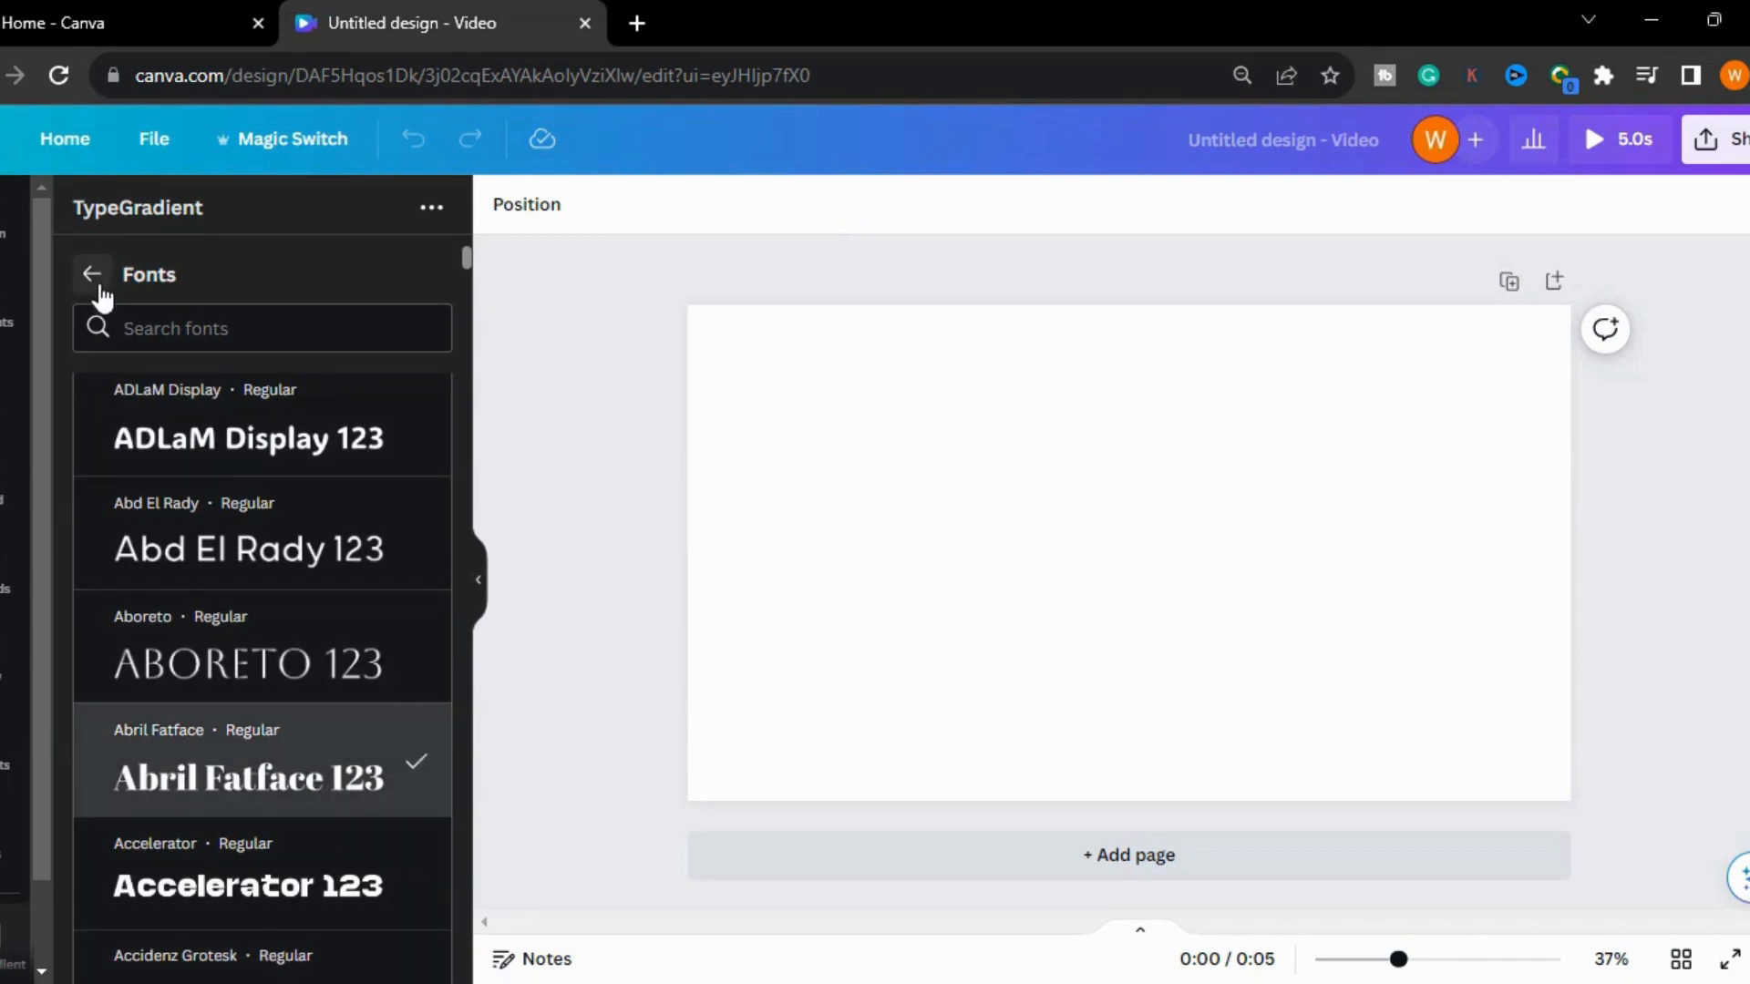
{"action": "left_click", "coordinate": [91, 274]}
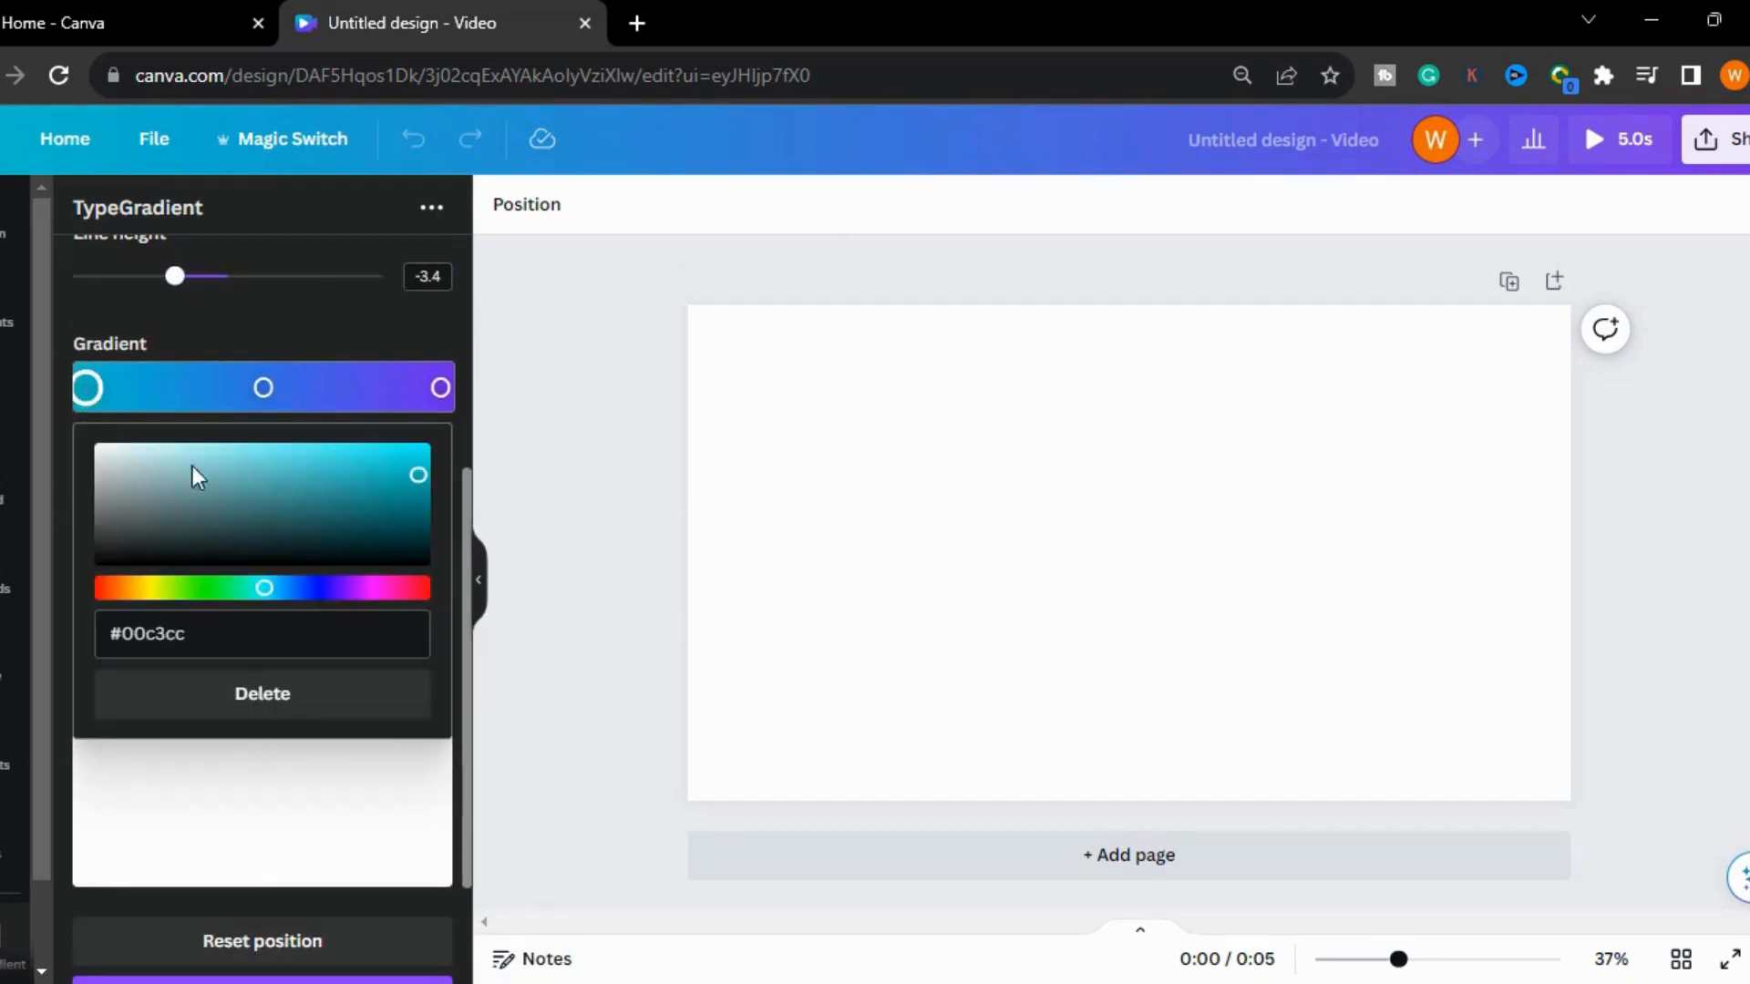
{"action": "mouse_move", "coordinate": [101, 538]}
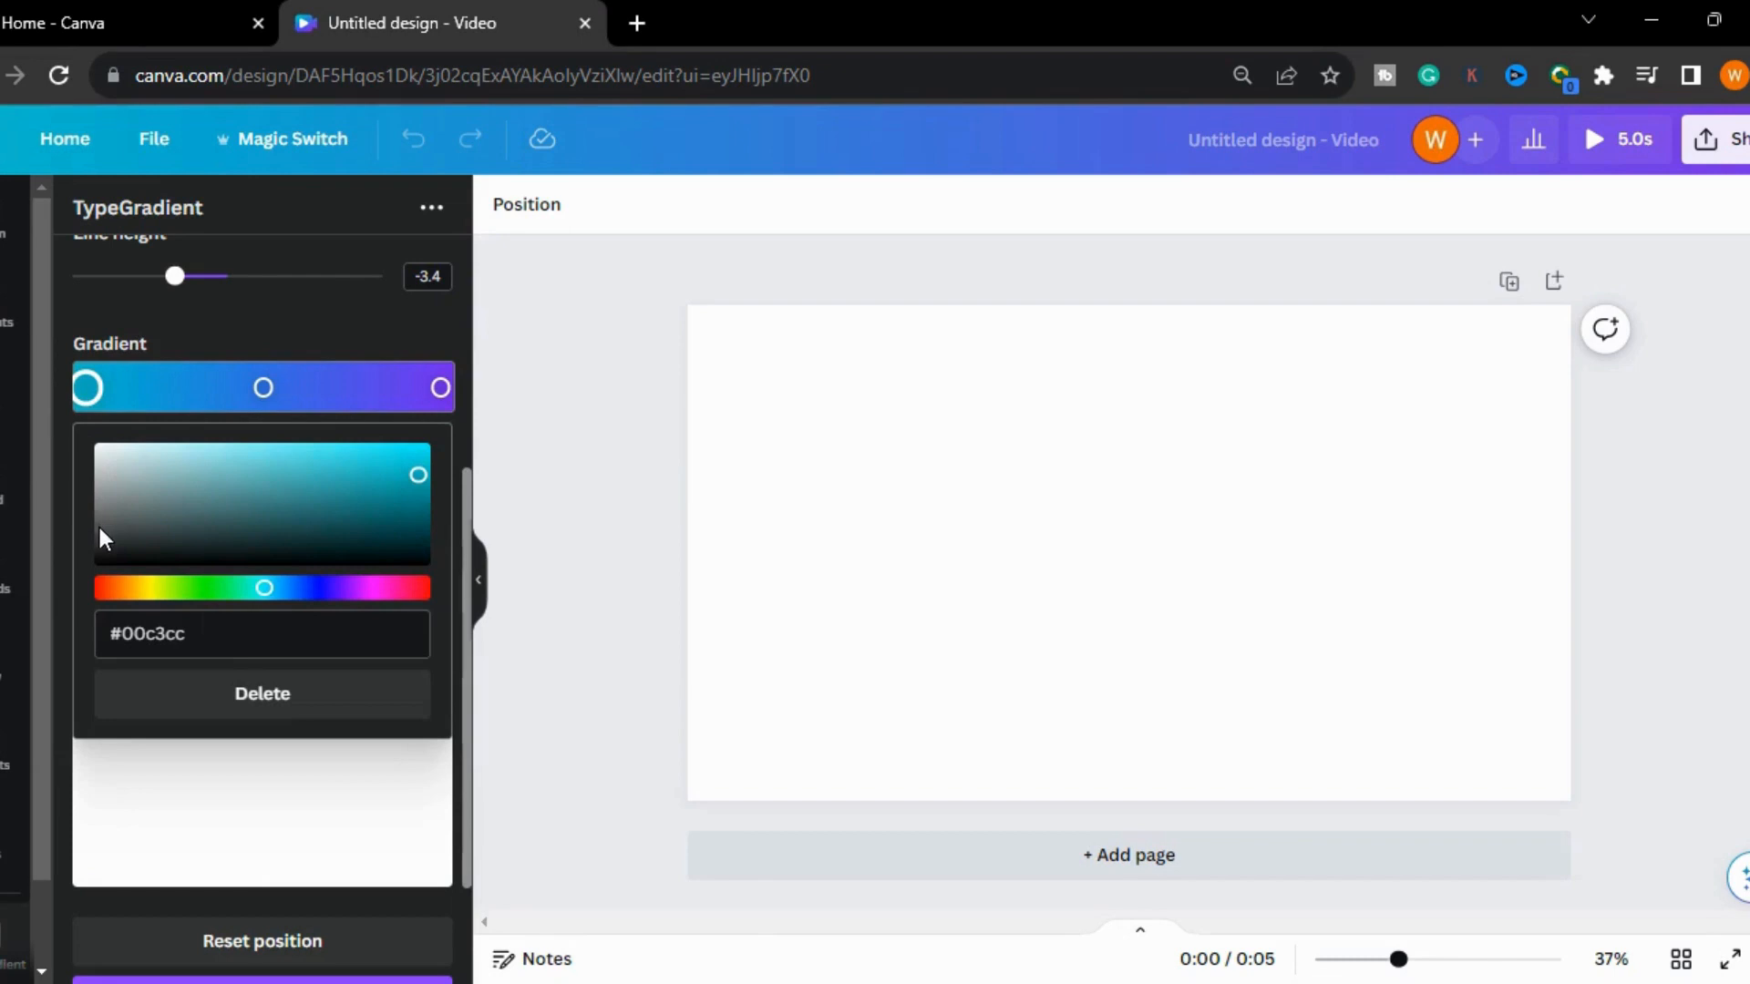
Set gradient stops to #3a3a3a, #bcbcbc and #484848 and add the text to the design.
{"action": "left_click", "coordinate": [263, 387]}
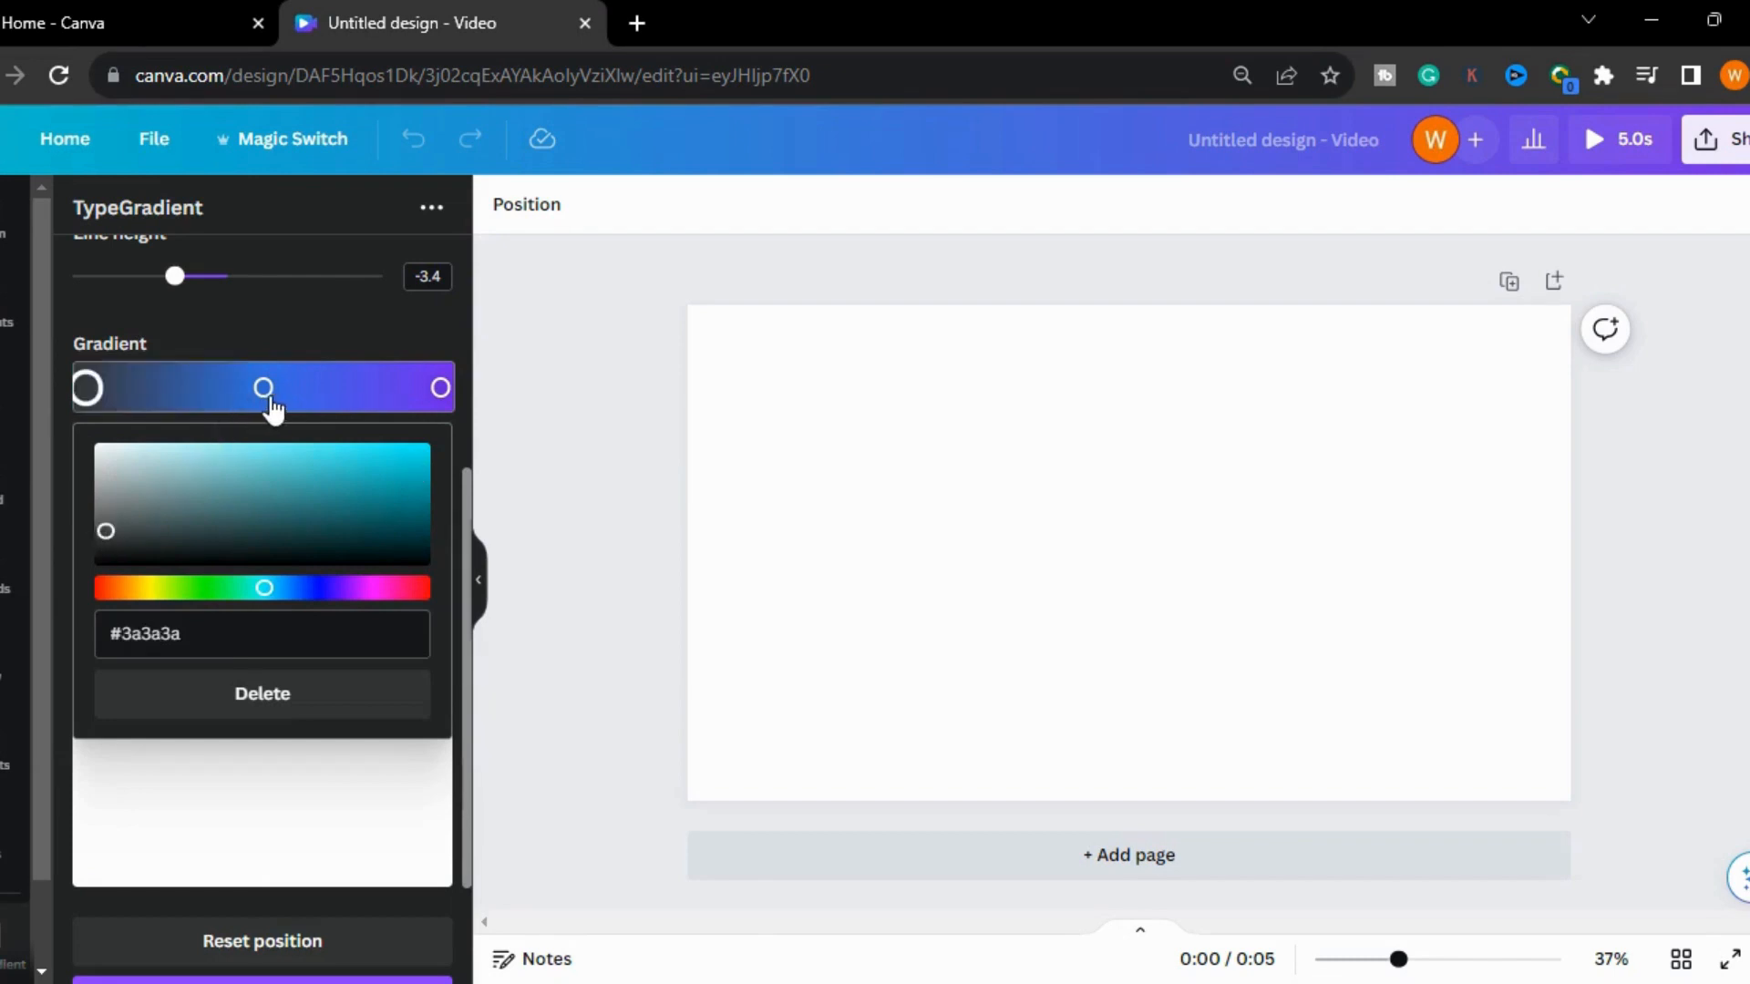
{"action": "left_click", "coordinate": [262, 388]}
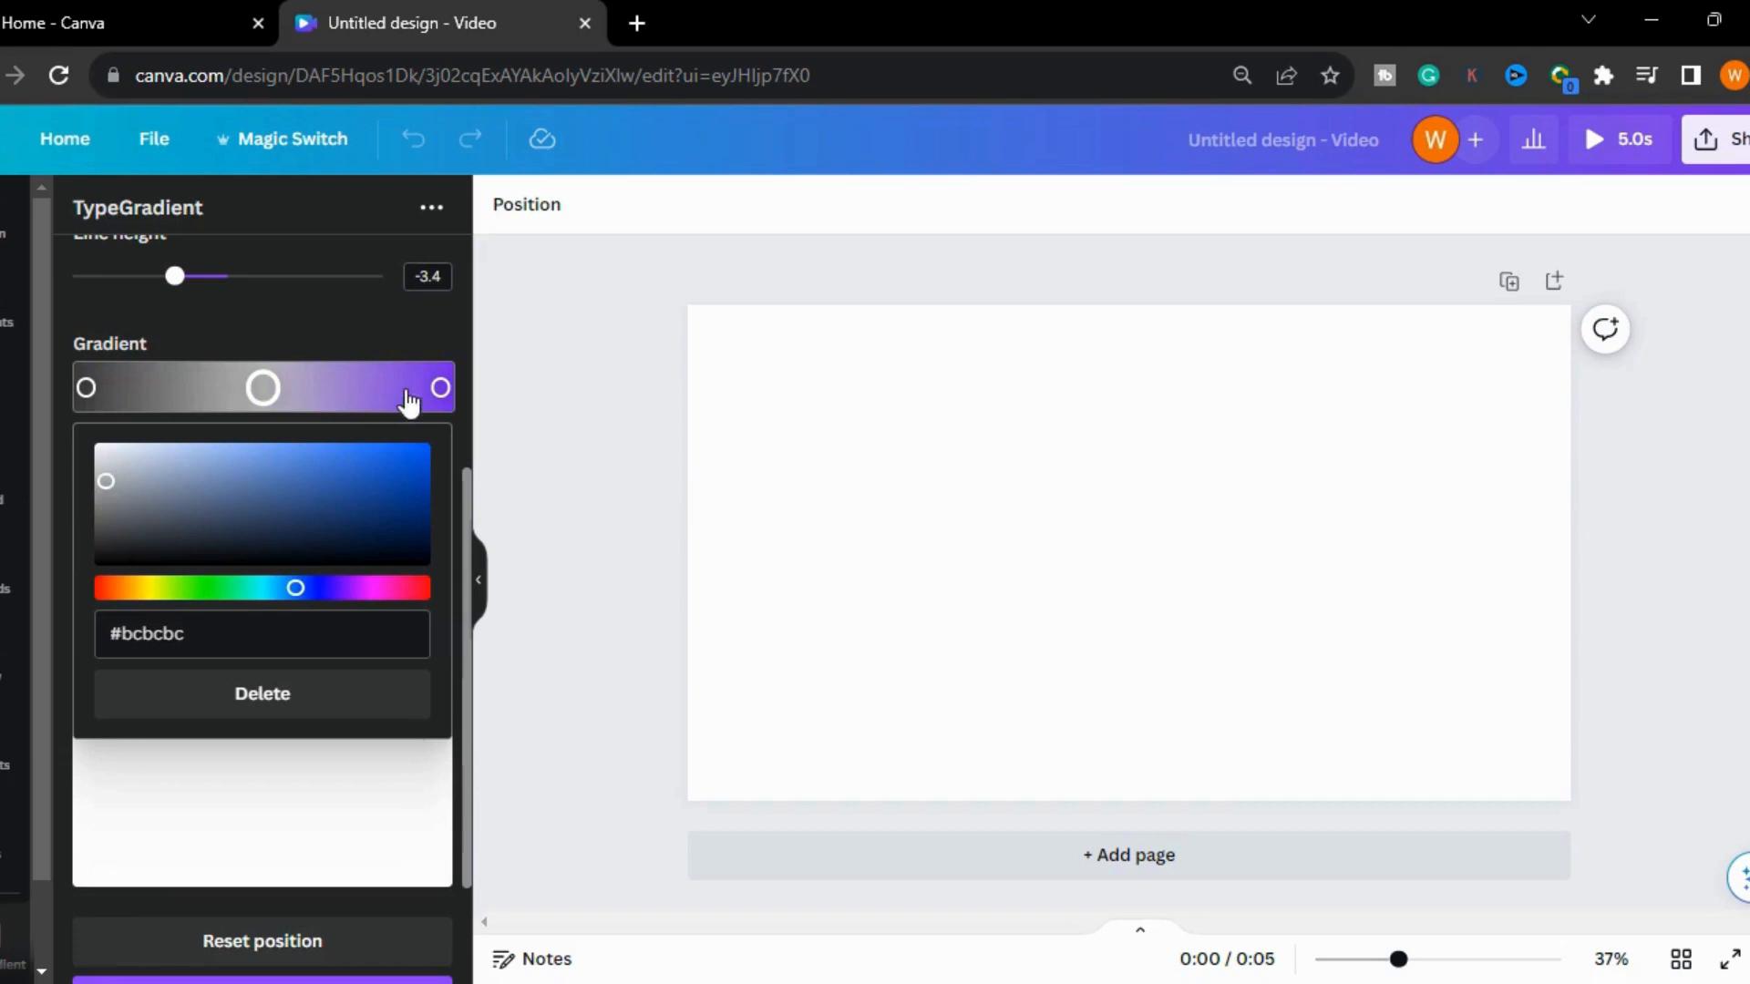
{"action": "left_click", "coordinate": [438, 387]}
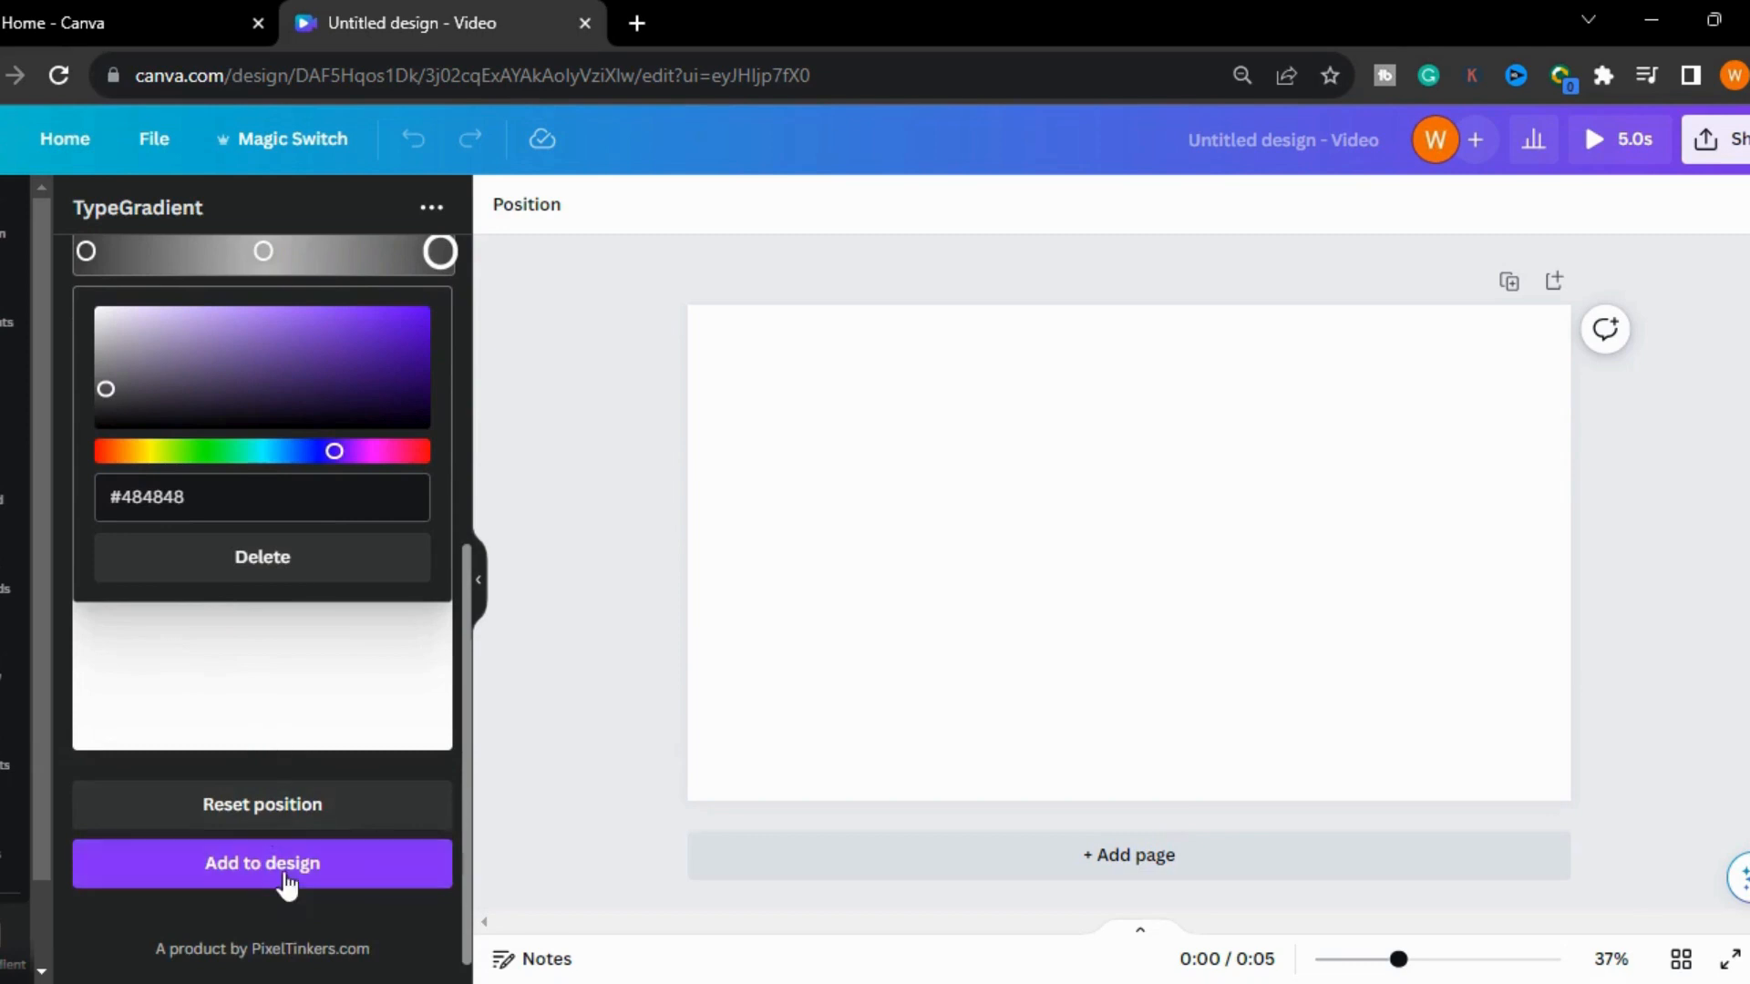
{"action": "left_click", "coordinate": [262, 863]}
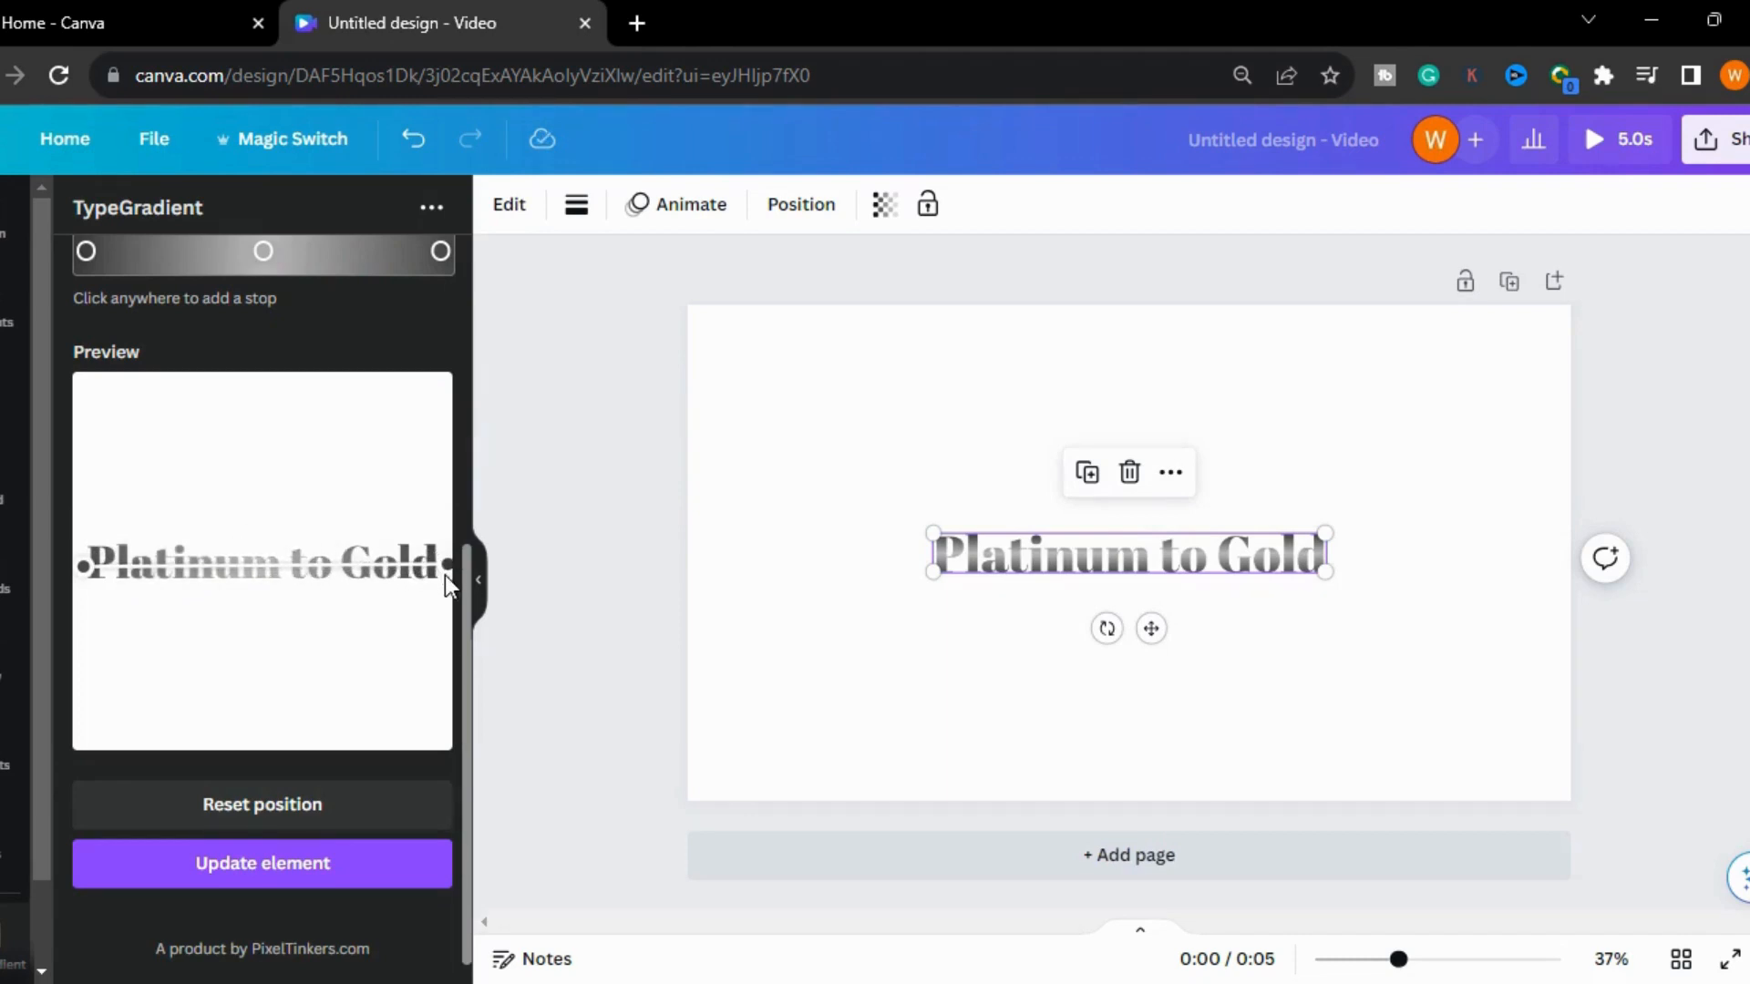
Make the page background black and enlarge the text across the page.
{"action": "left_click", "coordinate": [261, 863]}
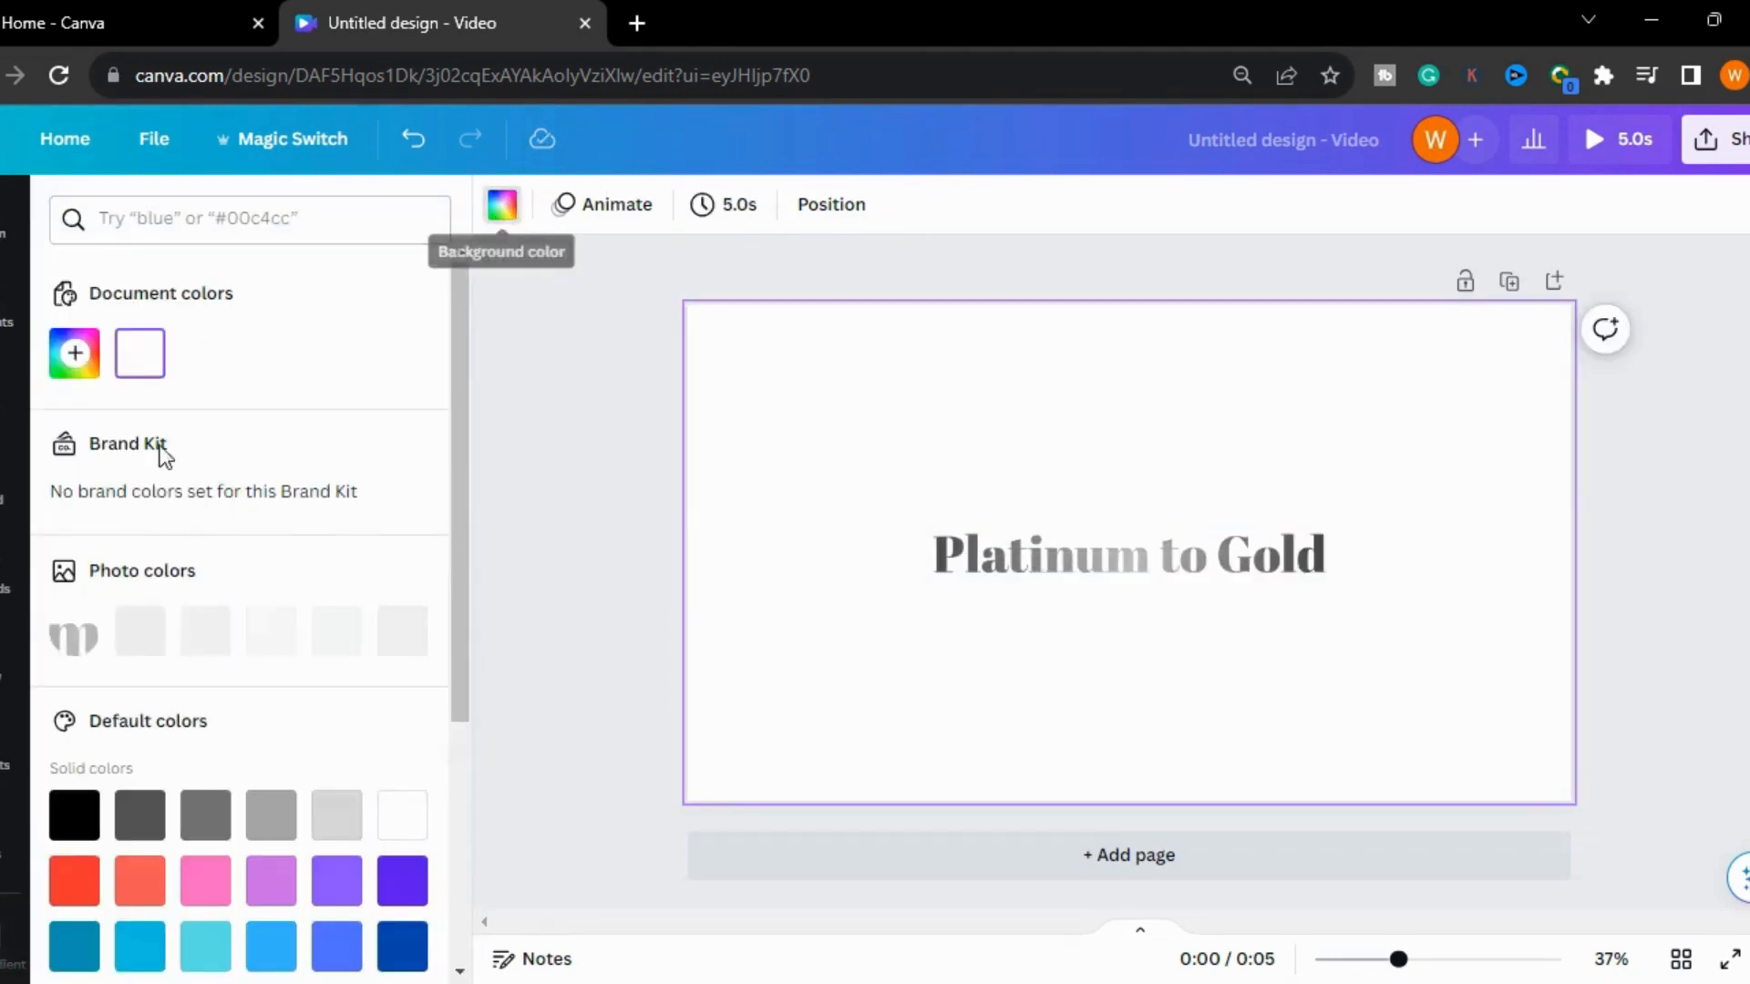
{"action": "left_click", "coordinate": [74, 815]}
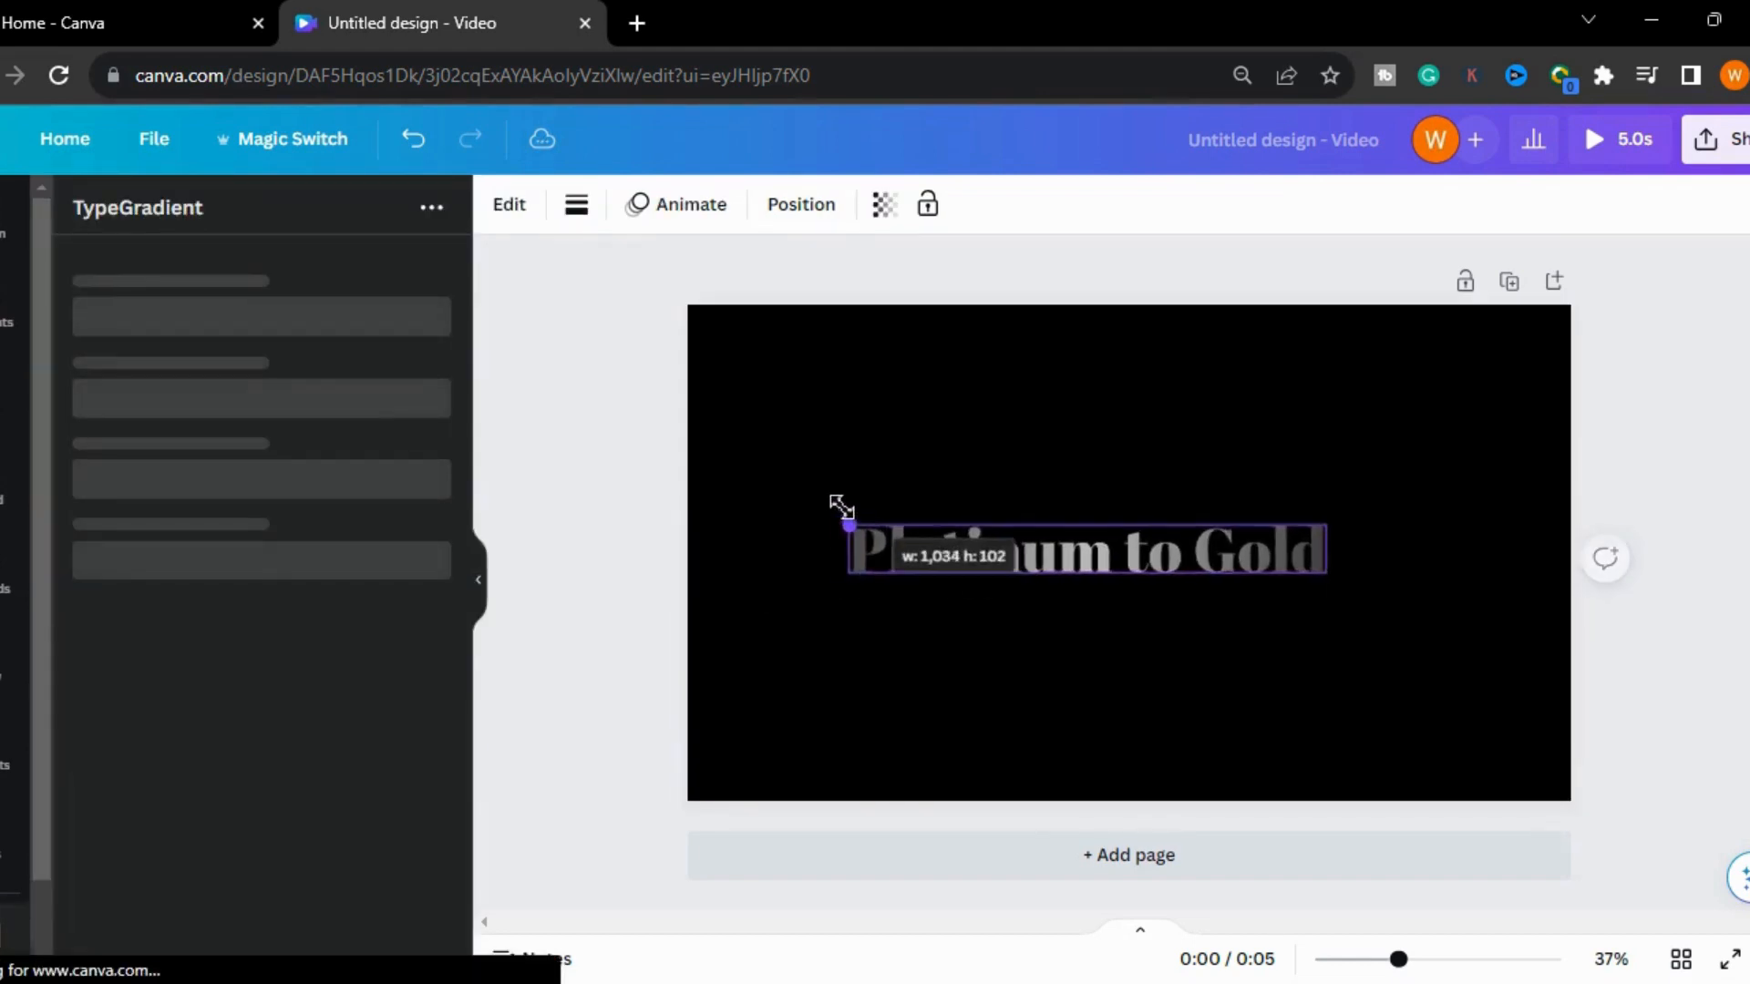
{"action": "left_click_drag", "start_coordinate": [846, 526], "coordinate": [1487, 588]}
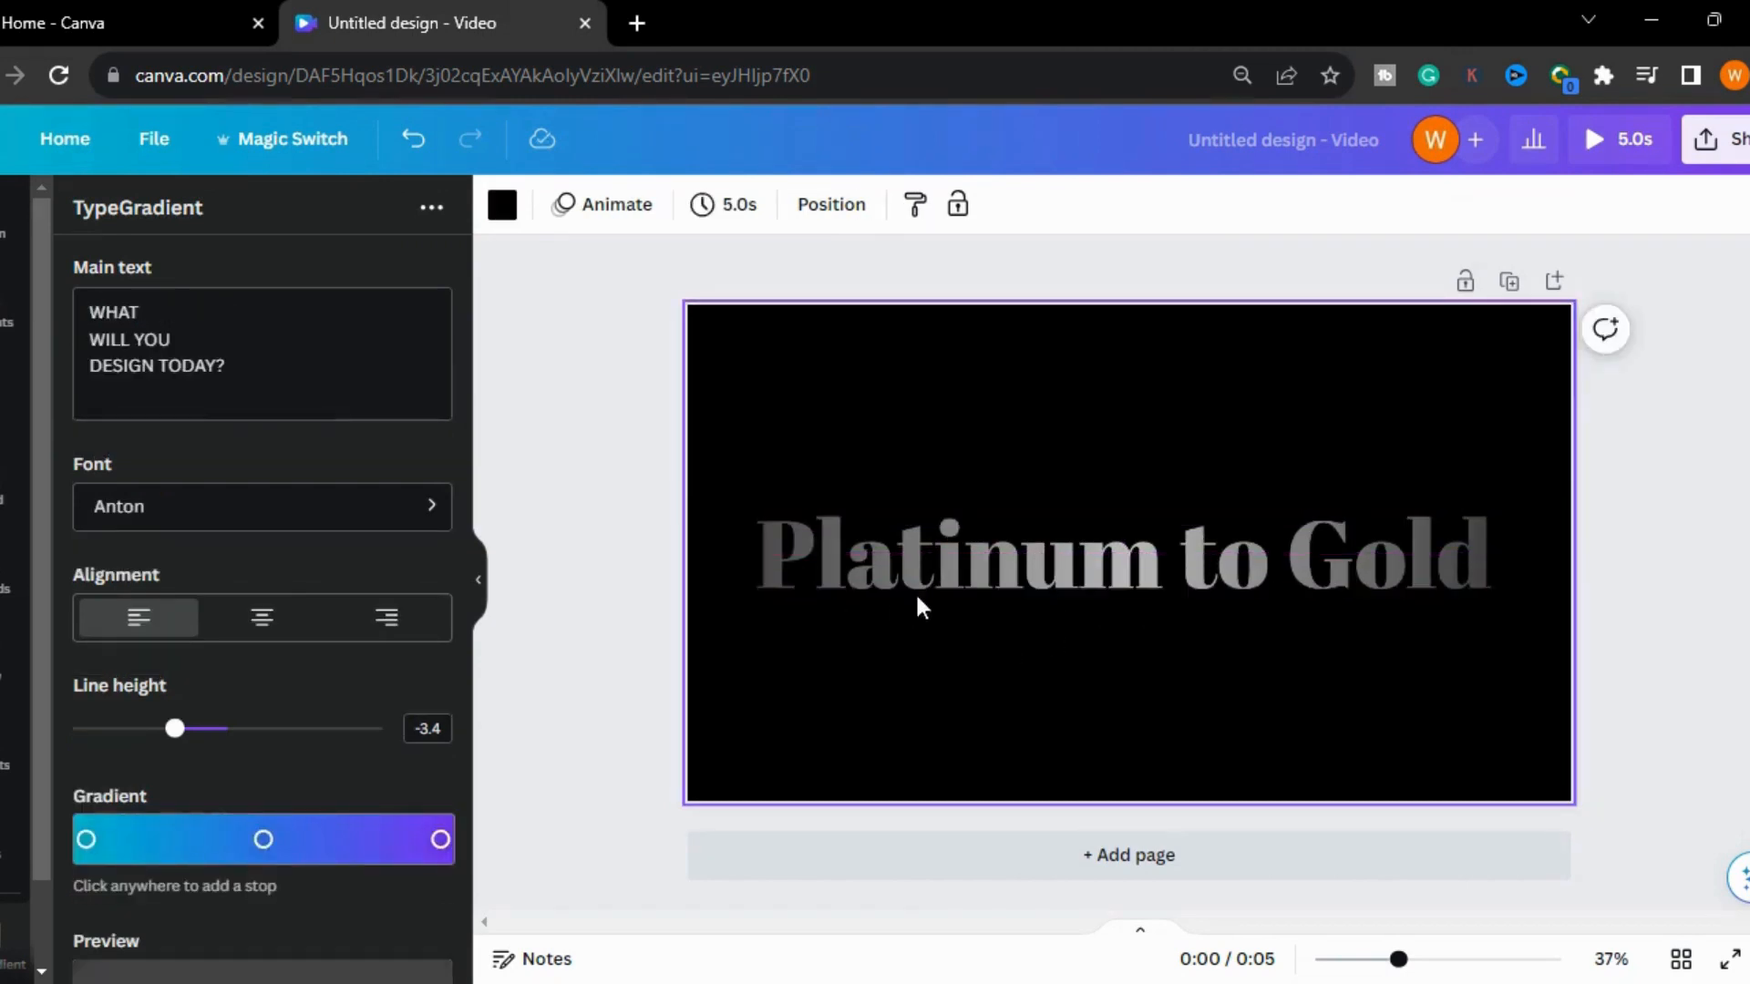
Recolour the text's gradient stops to gold tones and update the element.
{"action": "left_click", "coordinate": [1122, 551]}
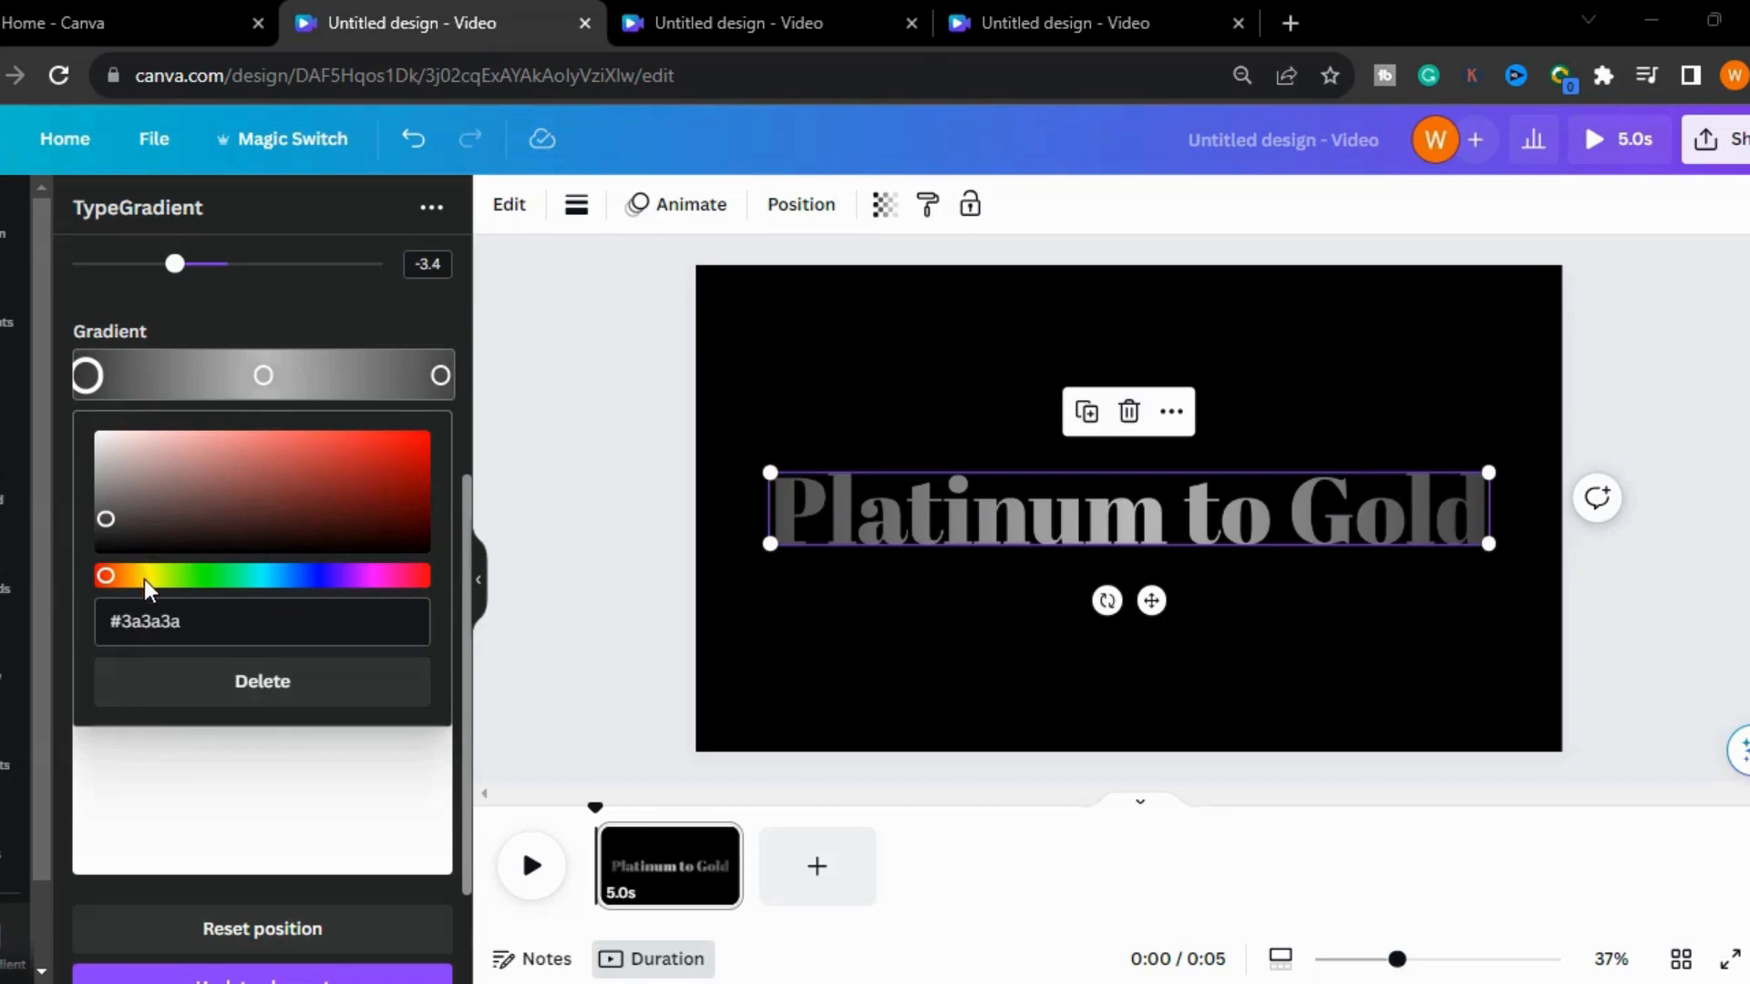
{"action": "left_click_drag", "start_coordinate": [106, 575], "coordinate": [143, 575]}
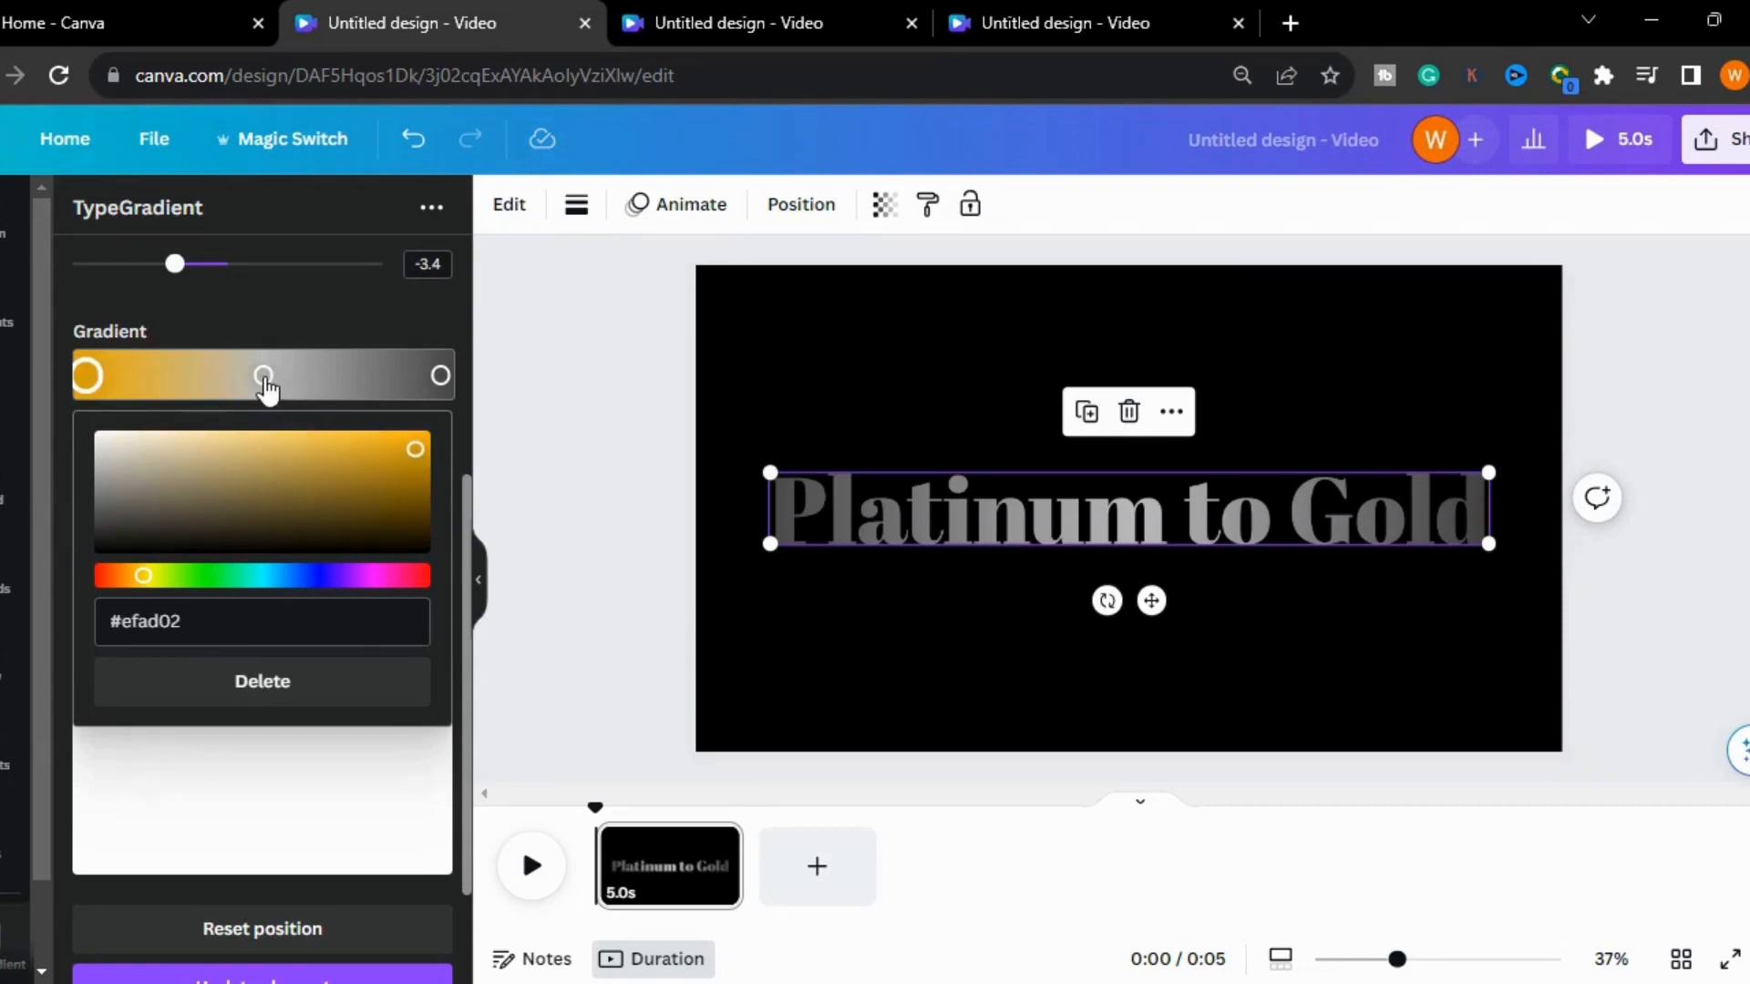
{"action": "left_click", "coordinate": [262, 376]}
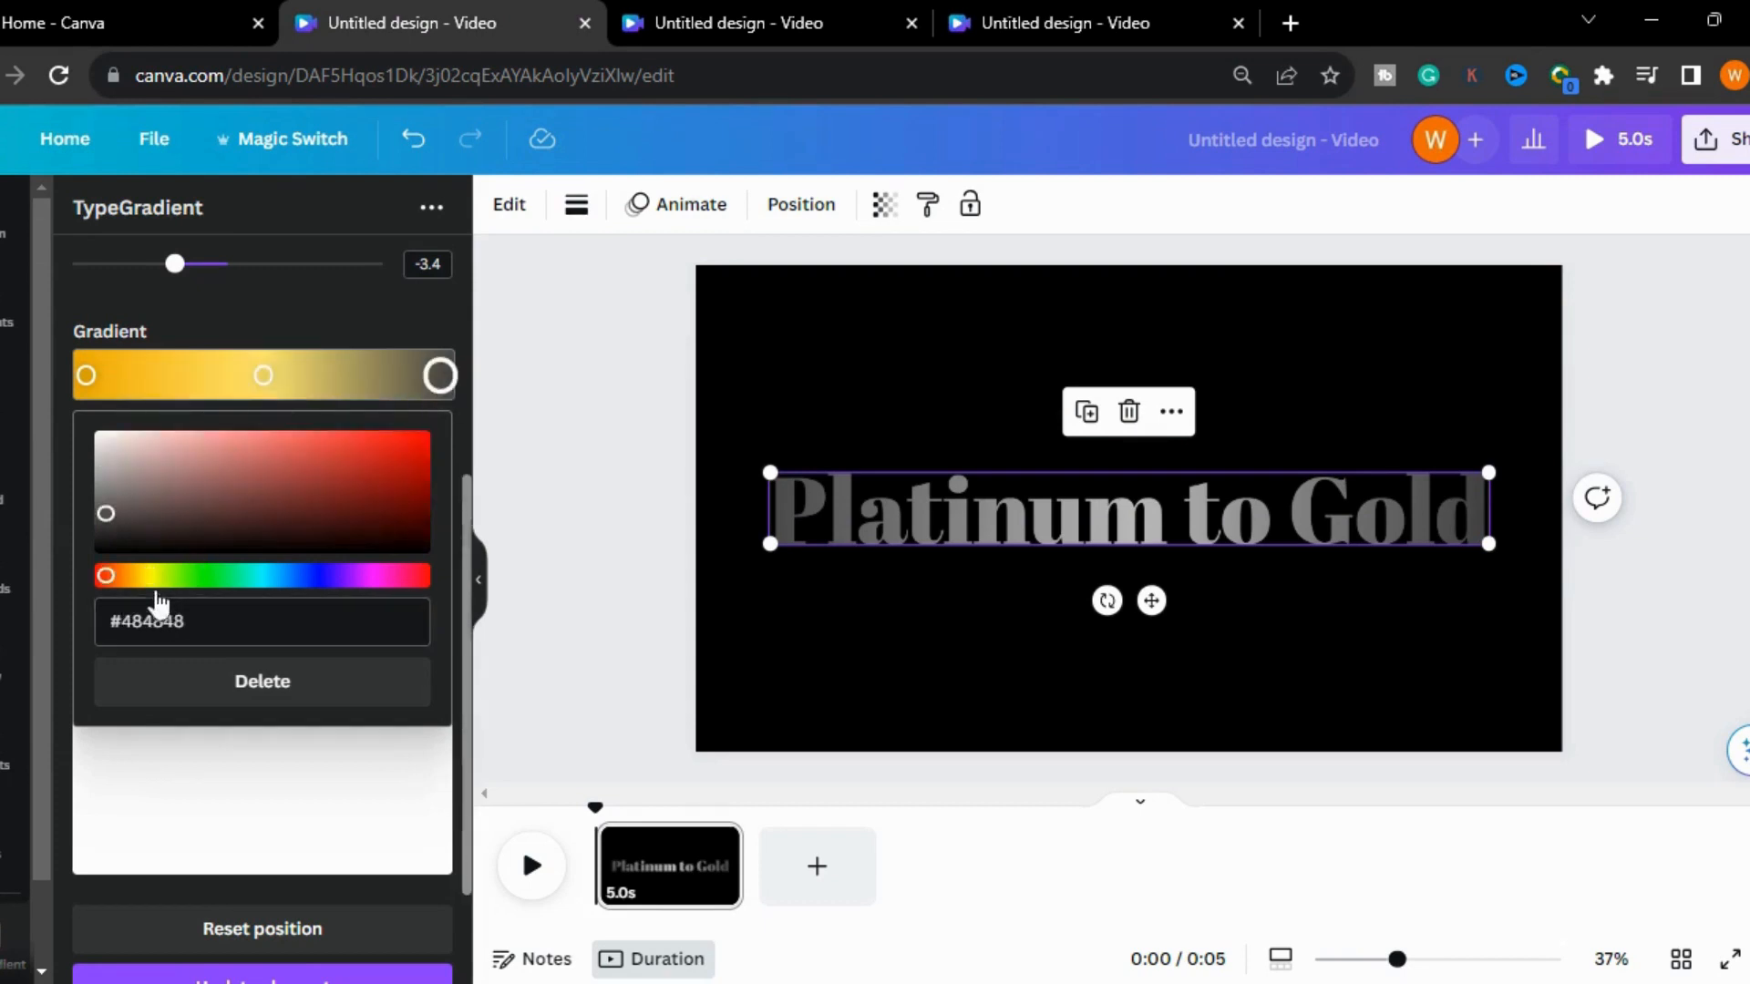
{"action": "left_click", "coordinate": [397, 491]}
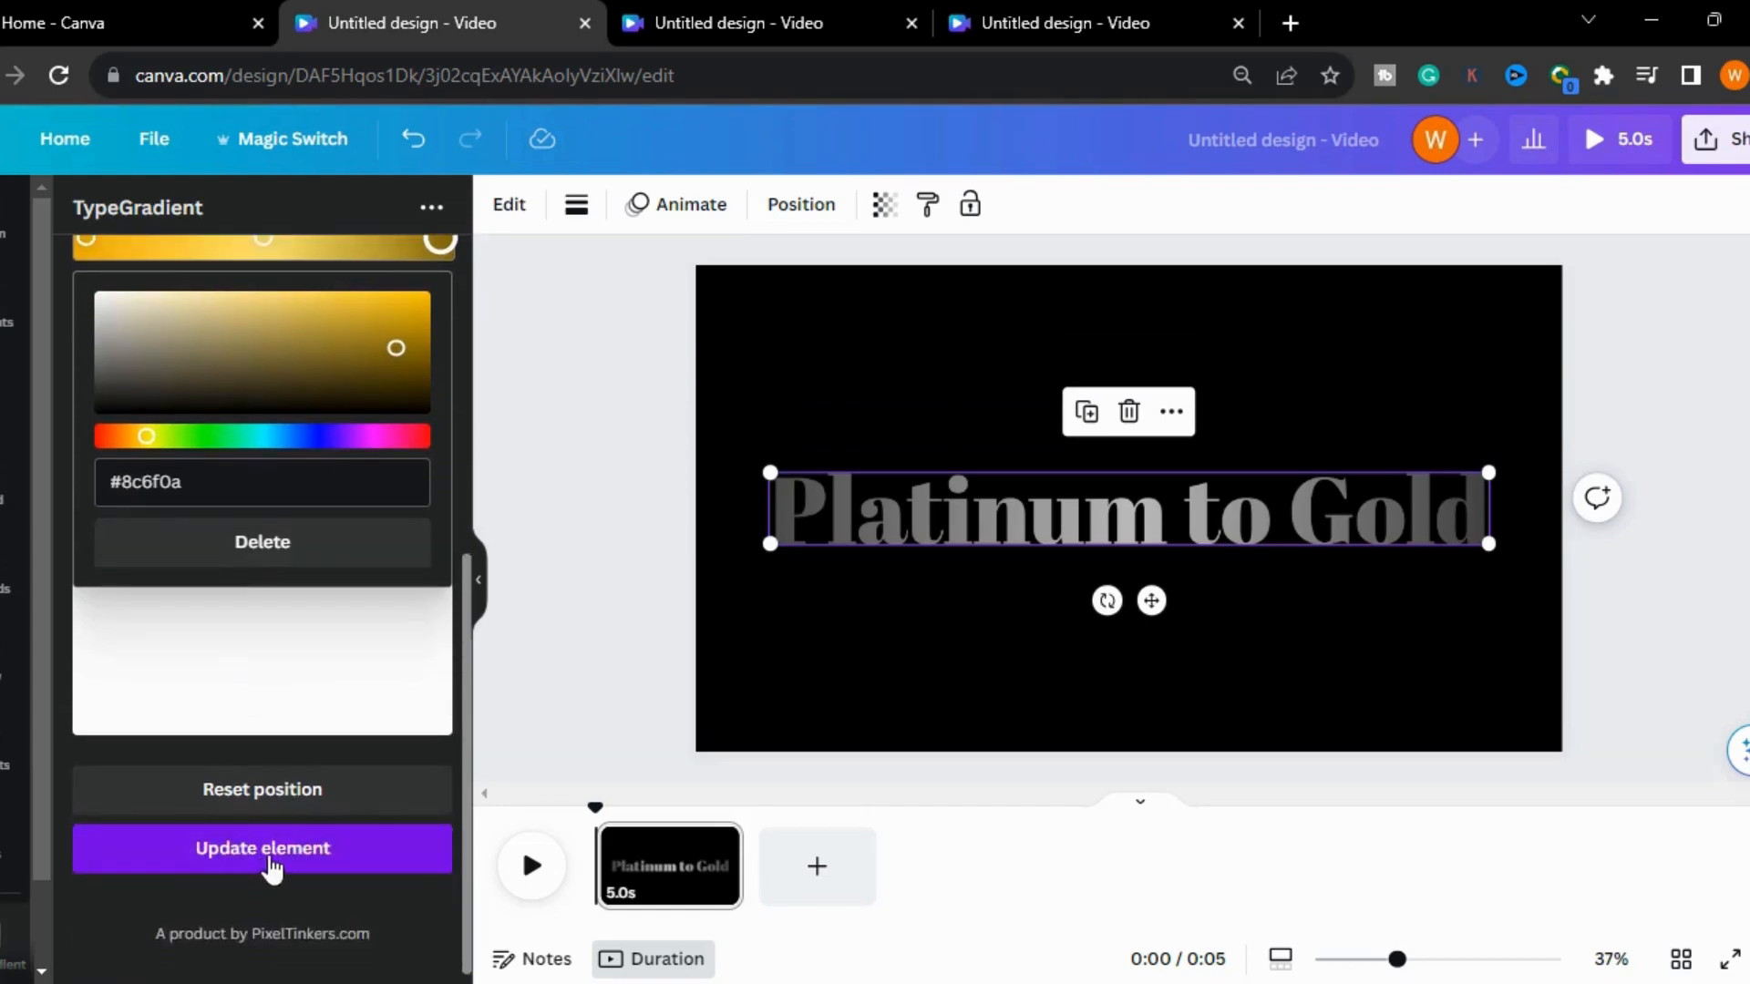
{"action": "left_click", "coordinate": [262, 848]}
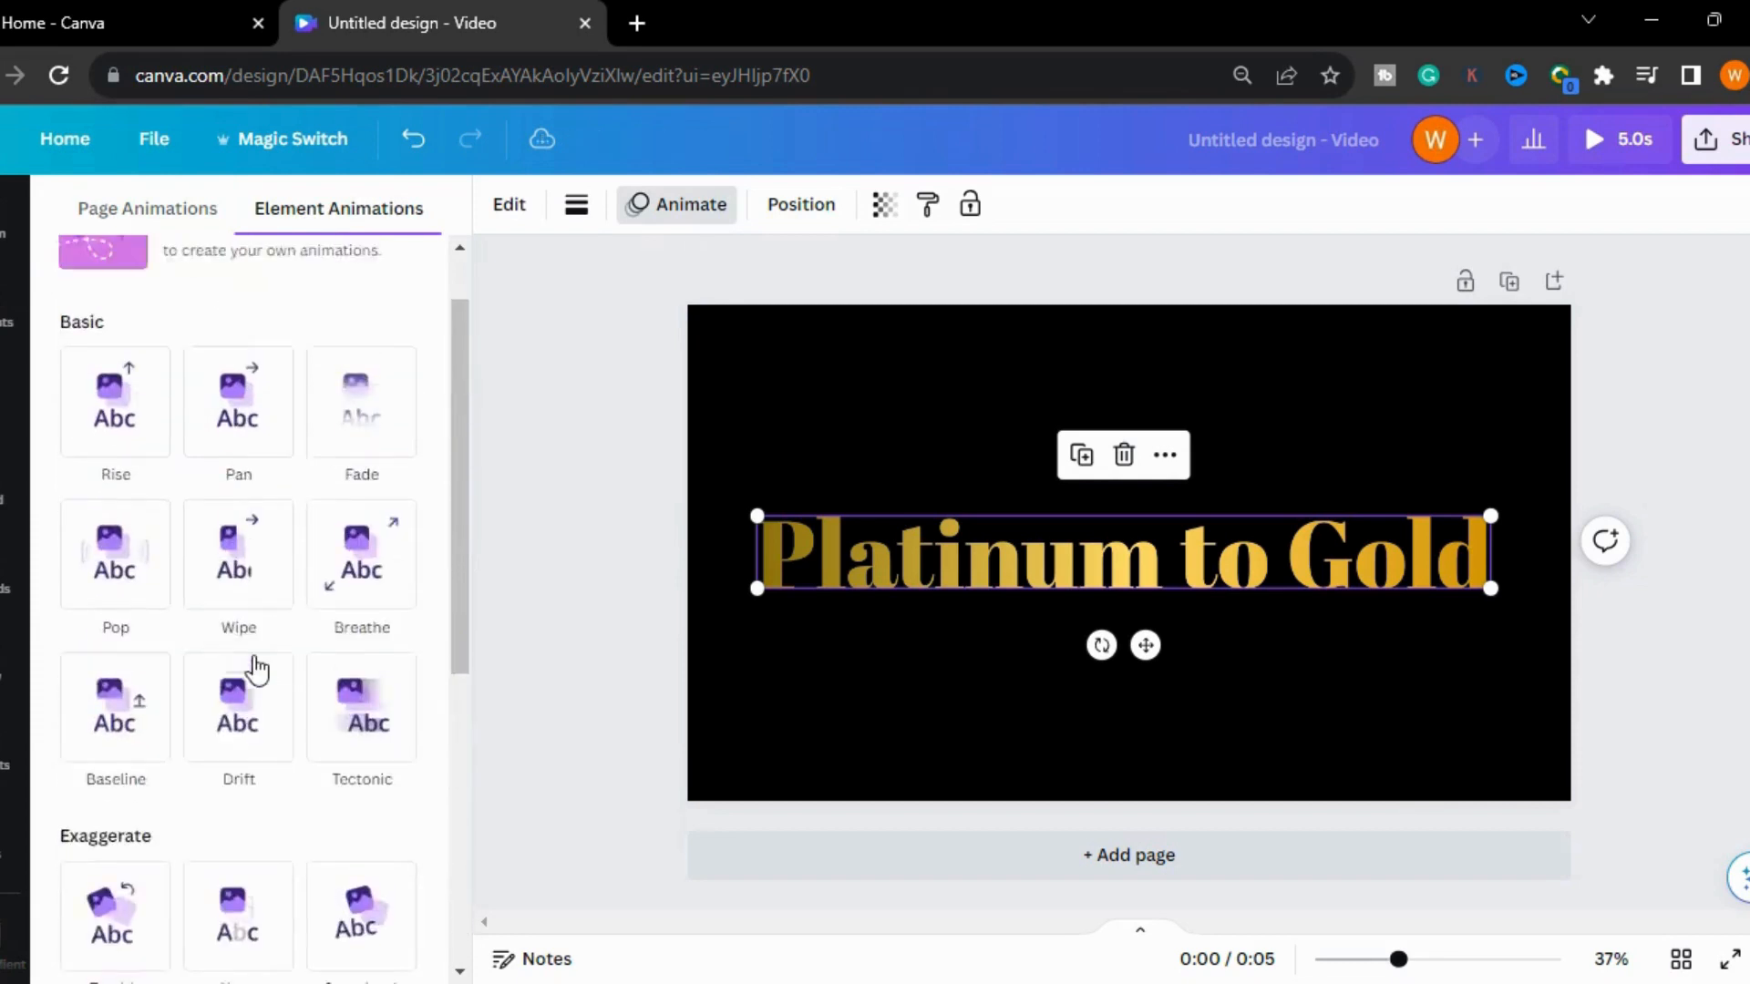
Apply a rightward Wipe animation on enter and adjust its speed.
{"action": "left_click", "coordinate": [238, 552]}
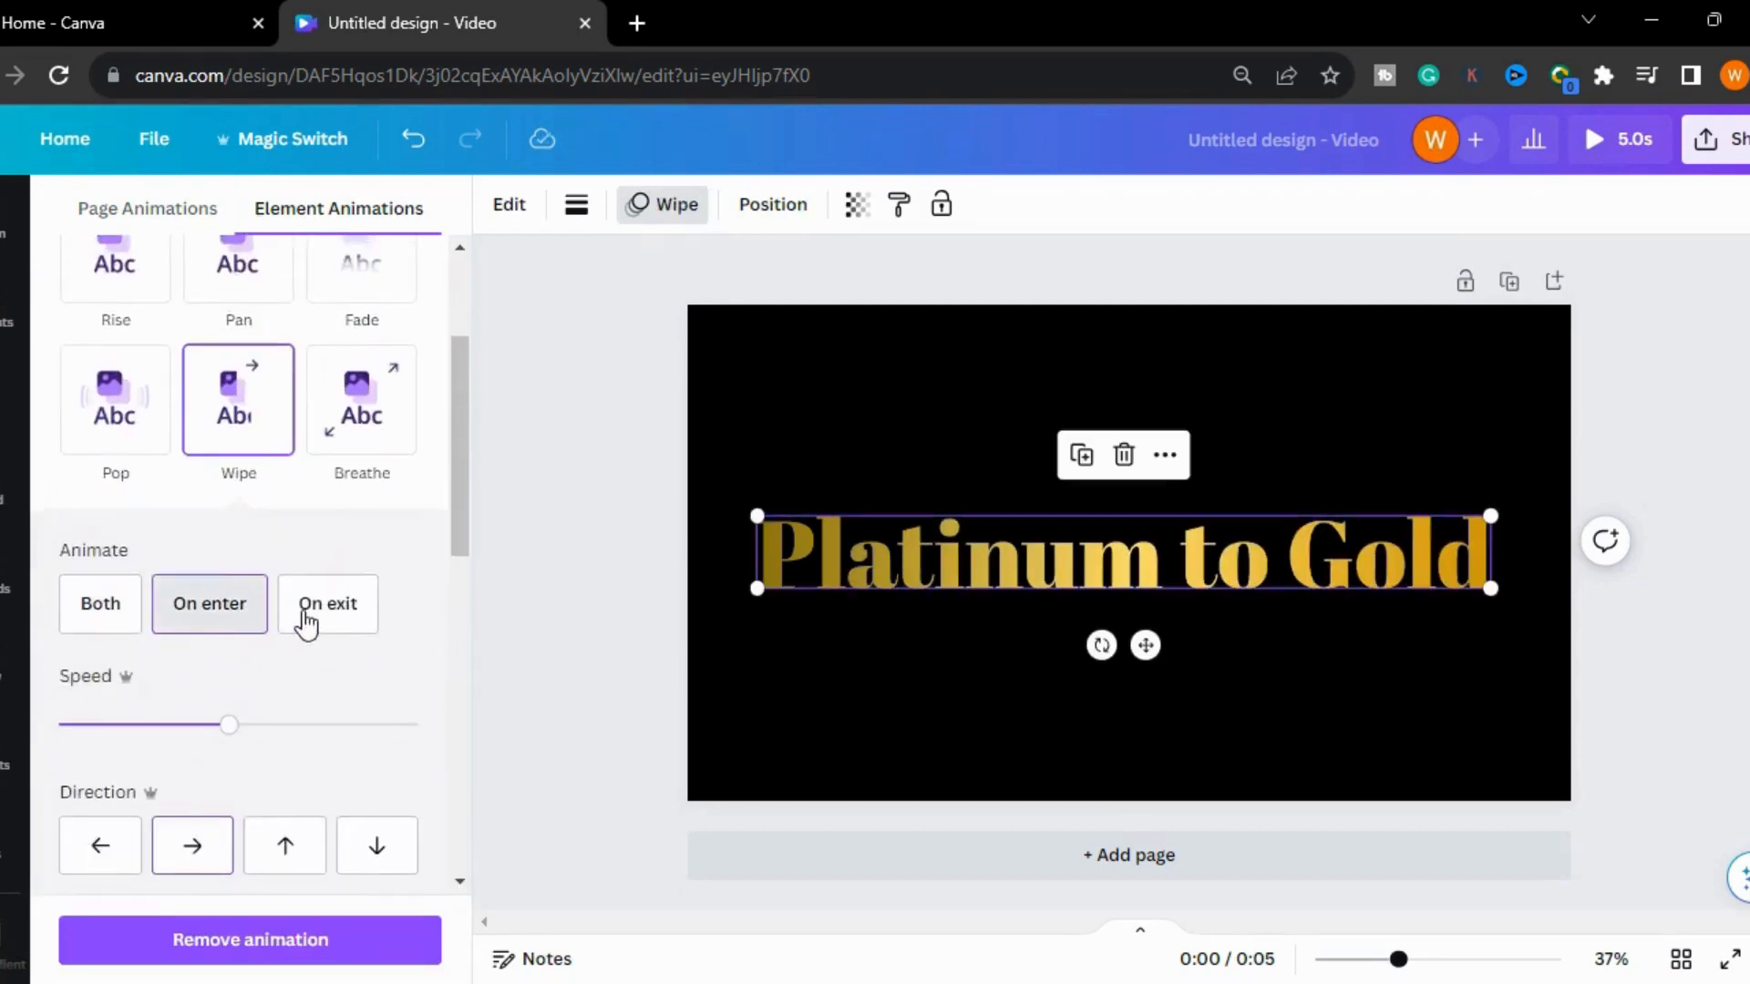
{"action": "left_click", "coordinate": [209, 602]}
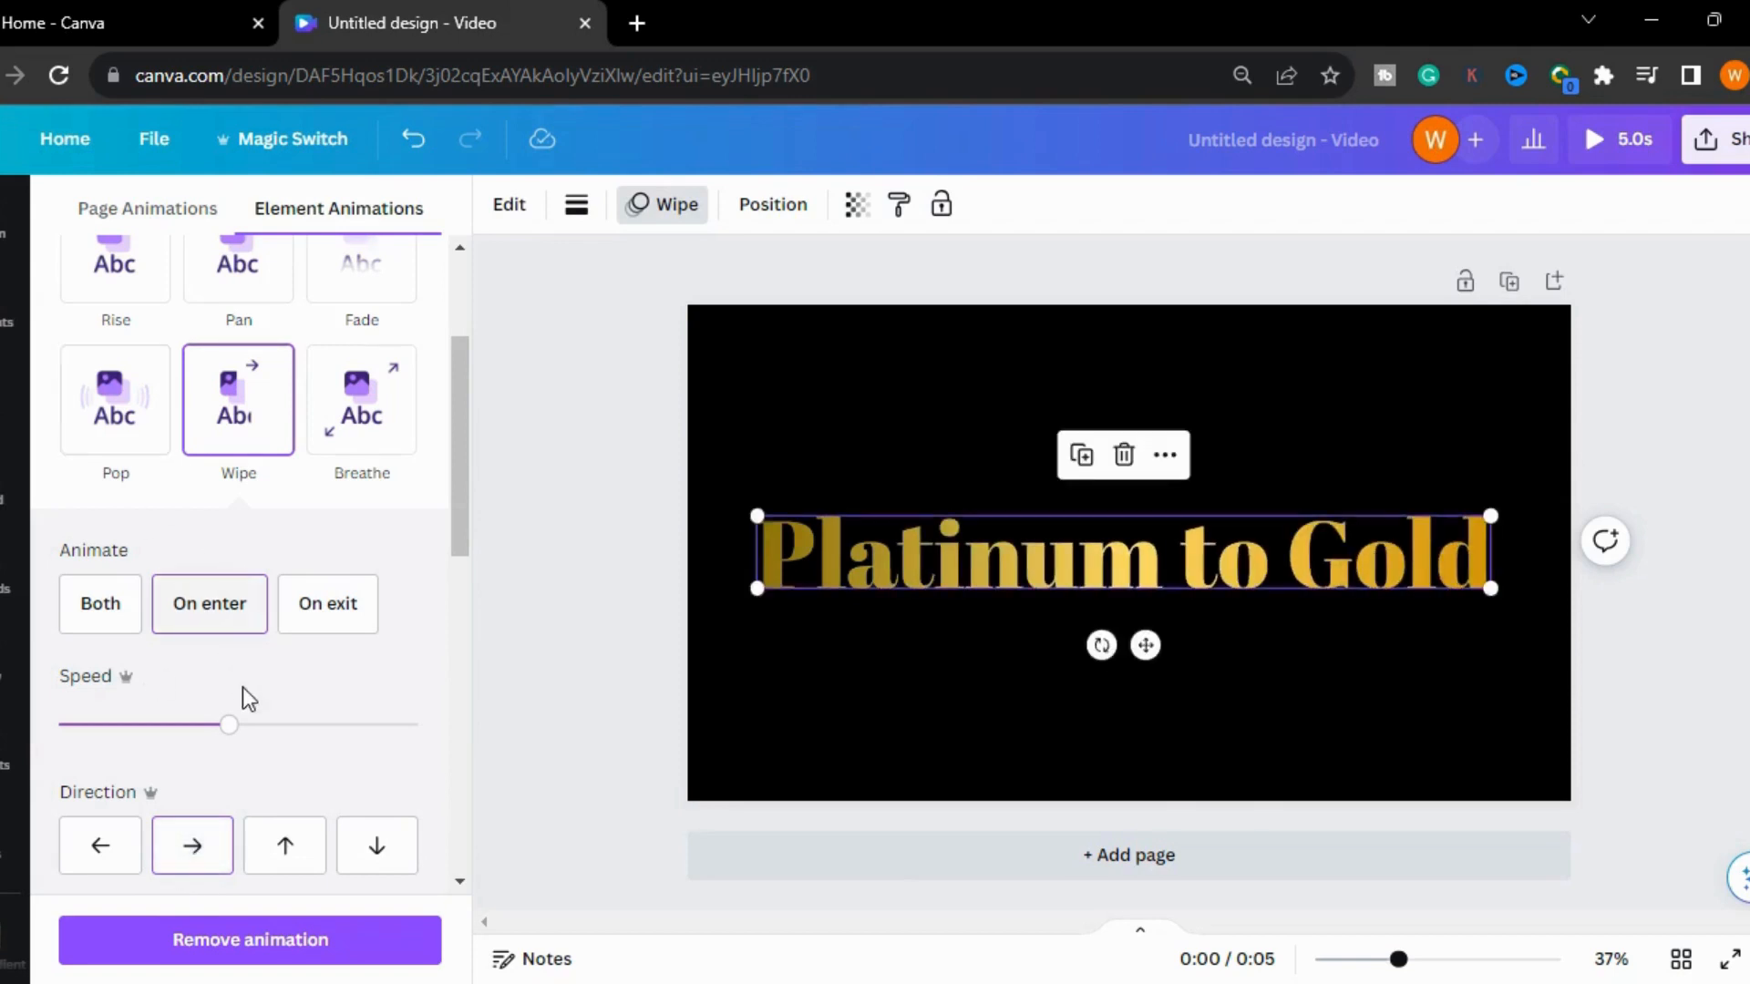
{"action": "left_click_drag", "start_coordinate": [229, 725], "coordinate": [204, 724]}
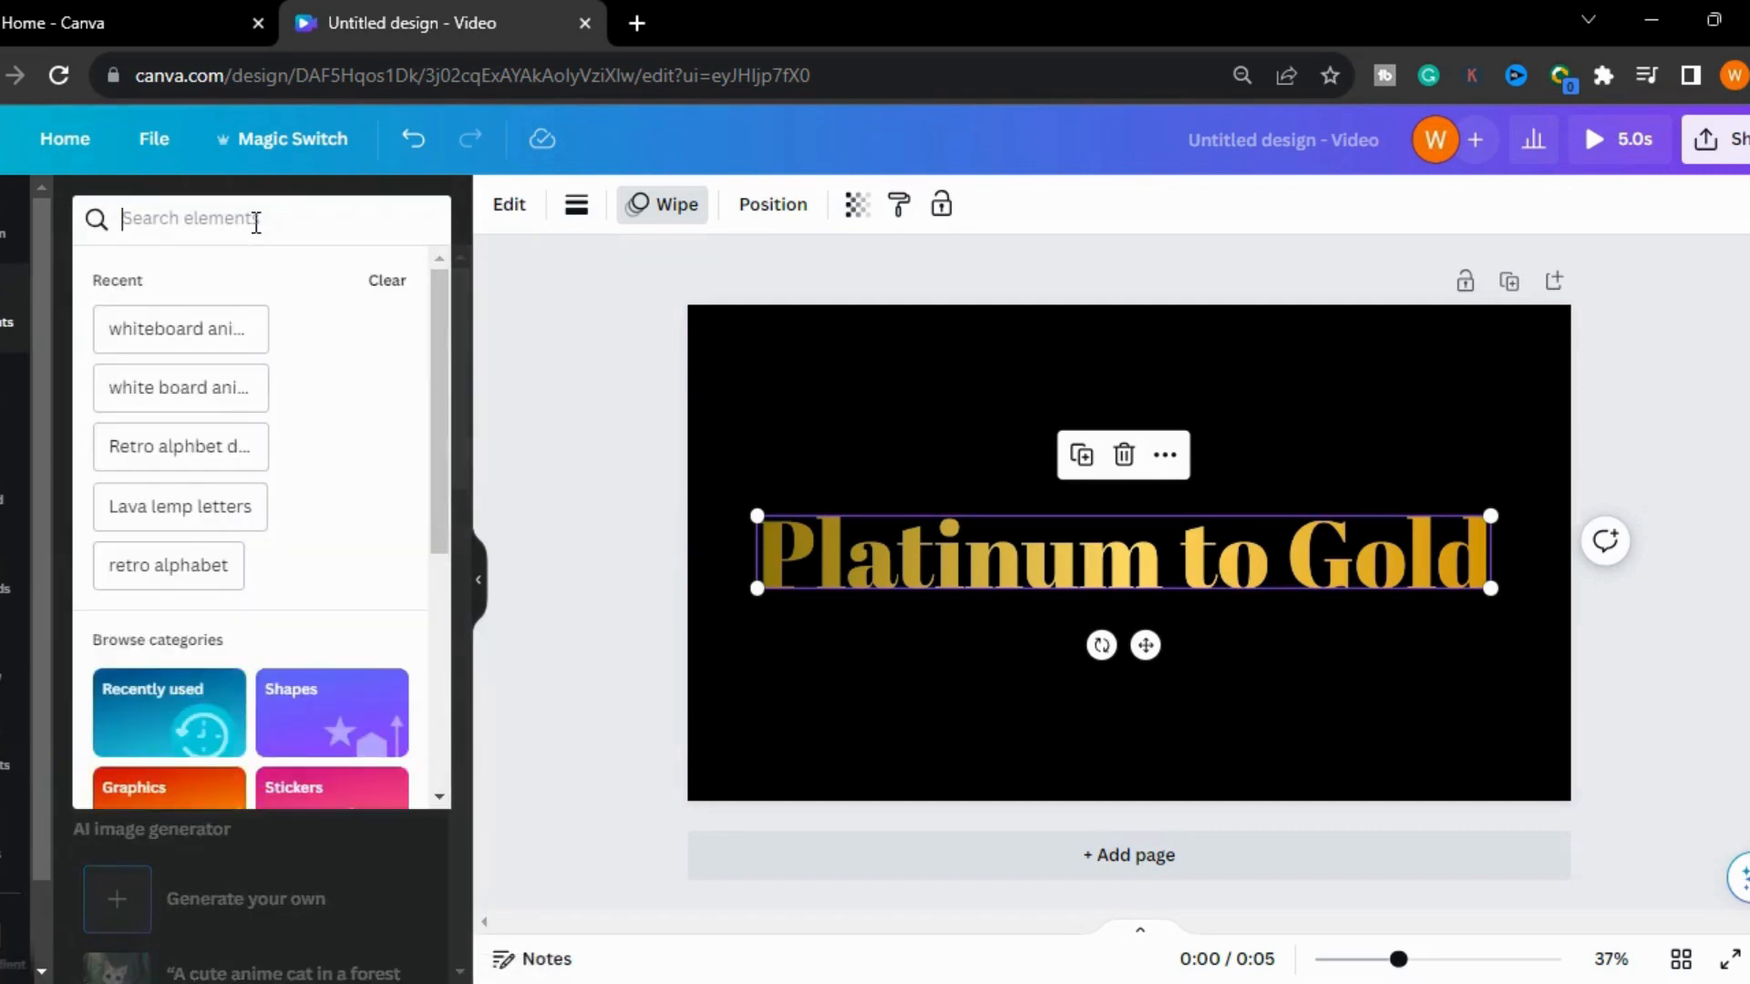
Search 'light glow' photos and add a golden sparkle photo to the design.
{"action": "type", "text": "Light"}
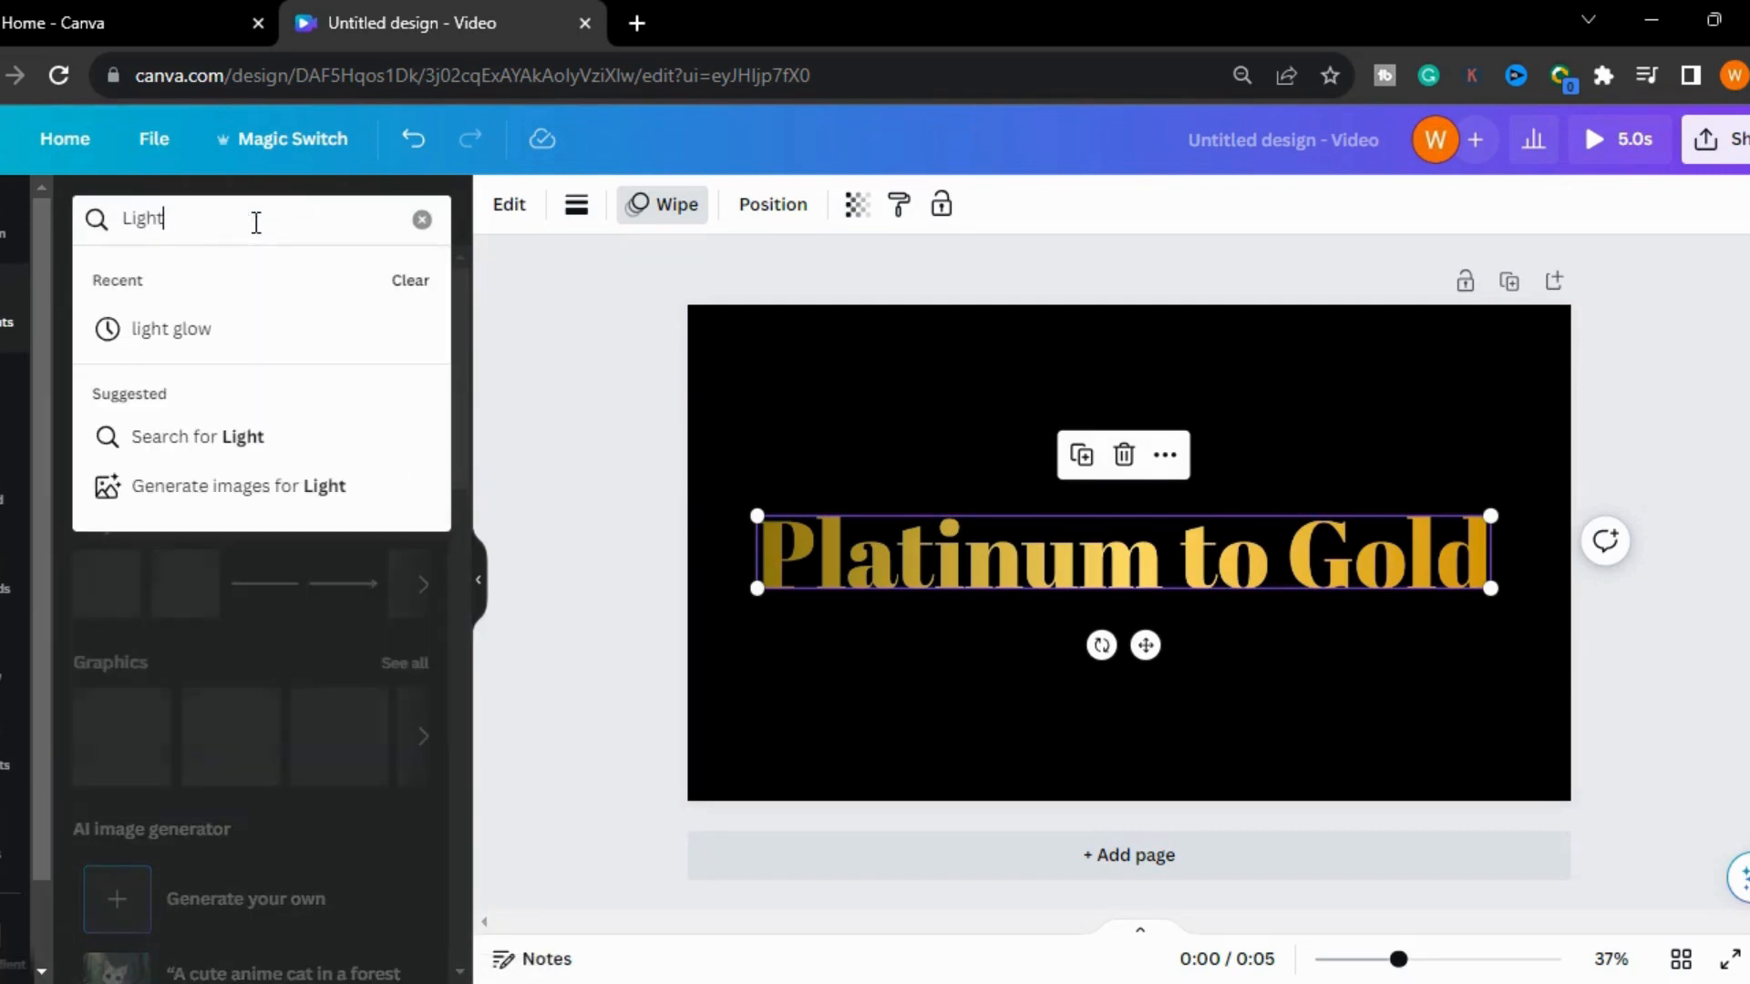
{"action": "left_click", "coordinate": [170, 328]}
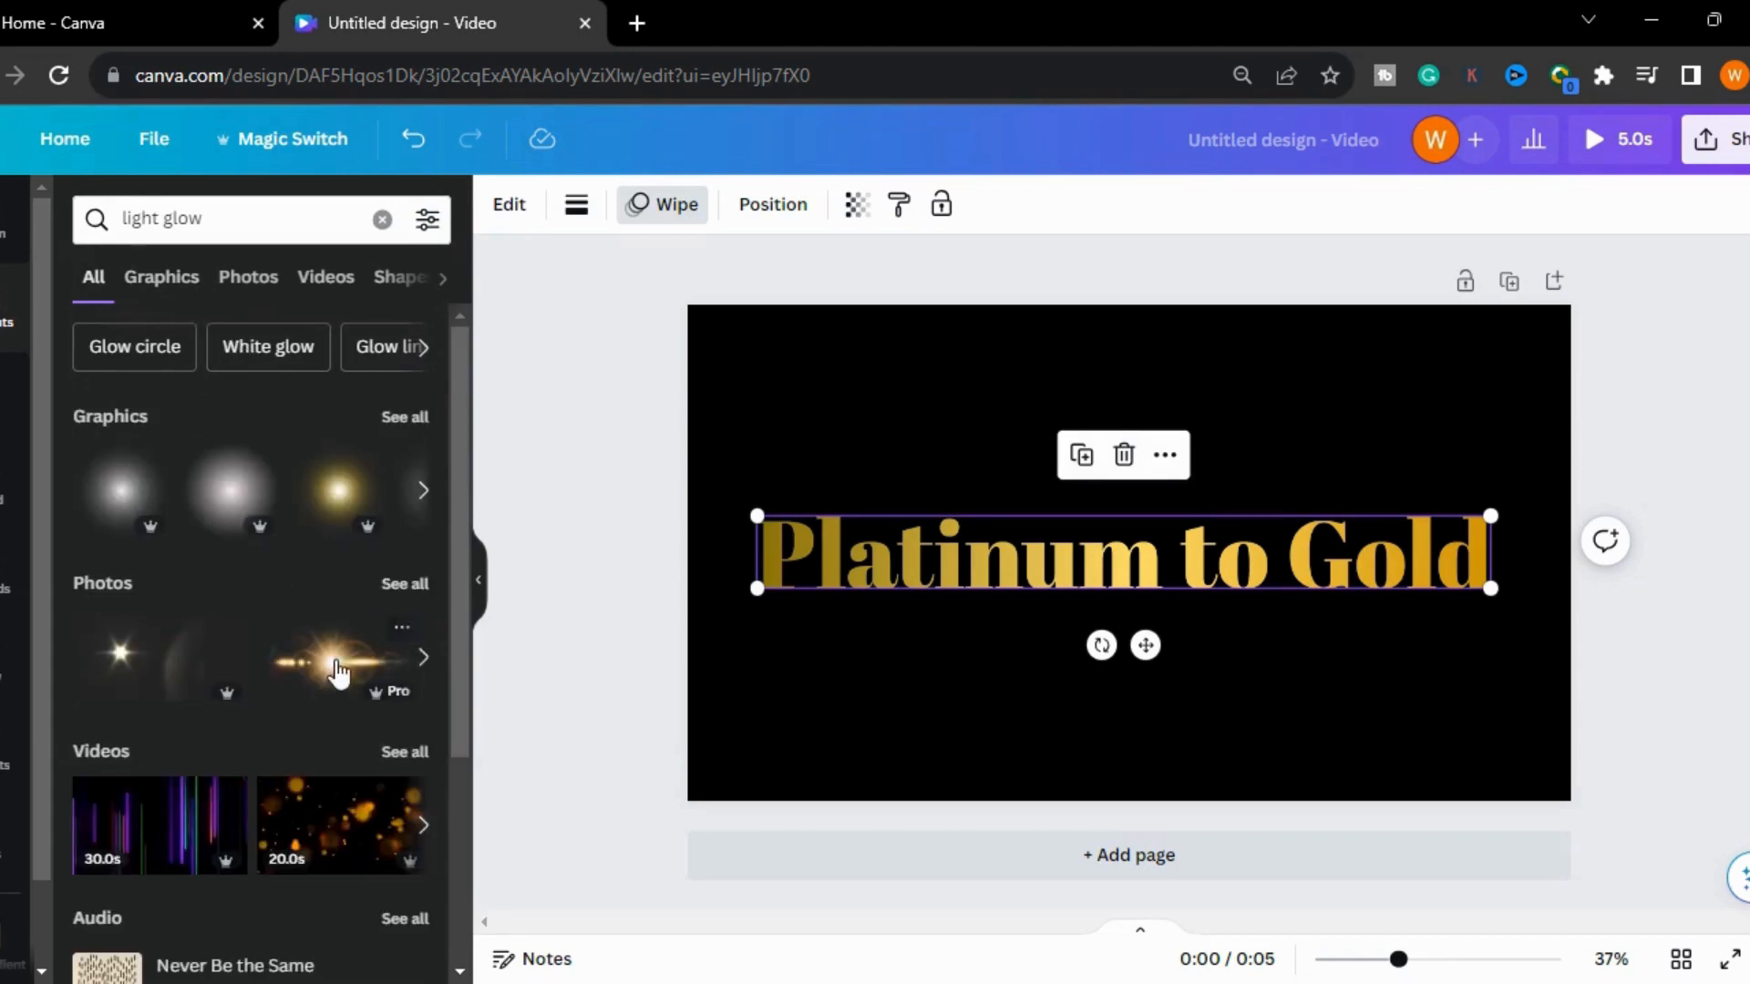
{"action": "left_click", "coordinate": [248, 277]}
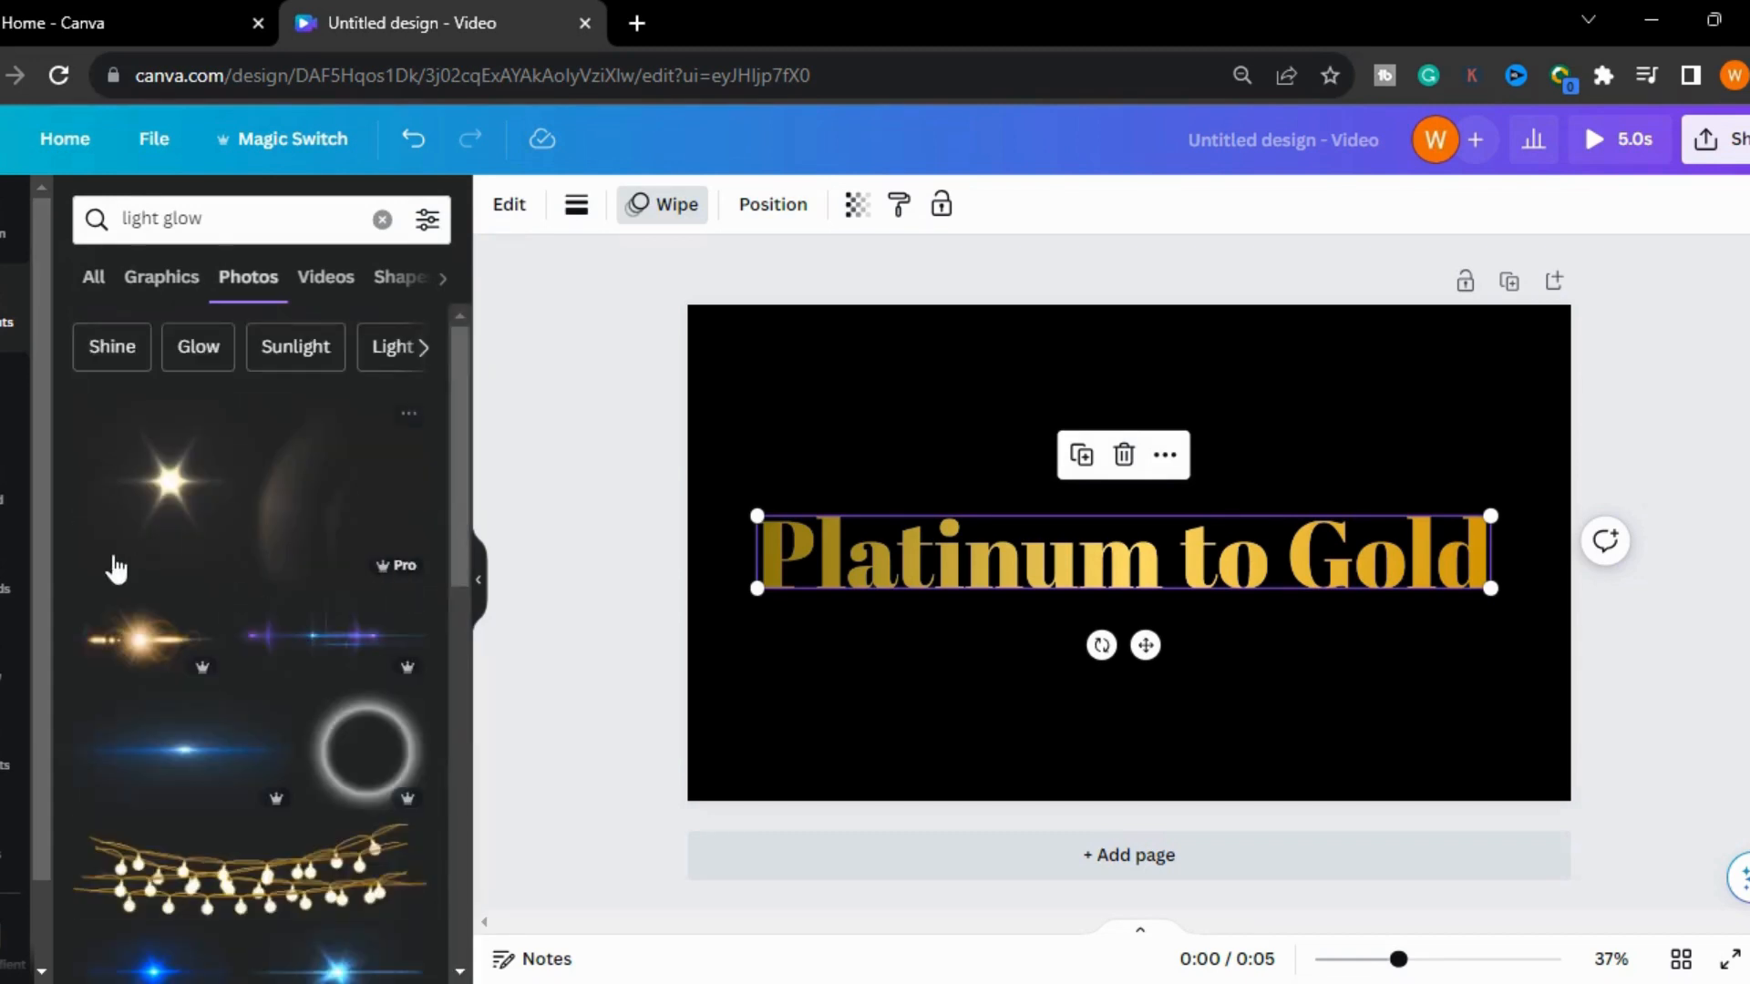
{"action": "scroll", "scroll_direction": "down", "scroll_amount": 3}
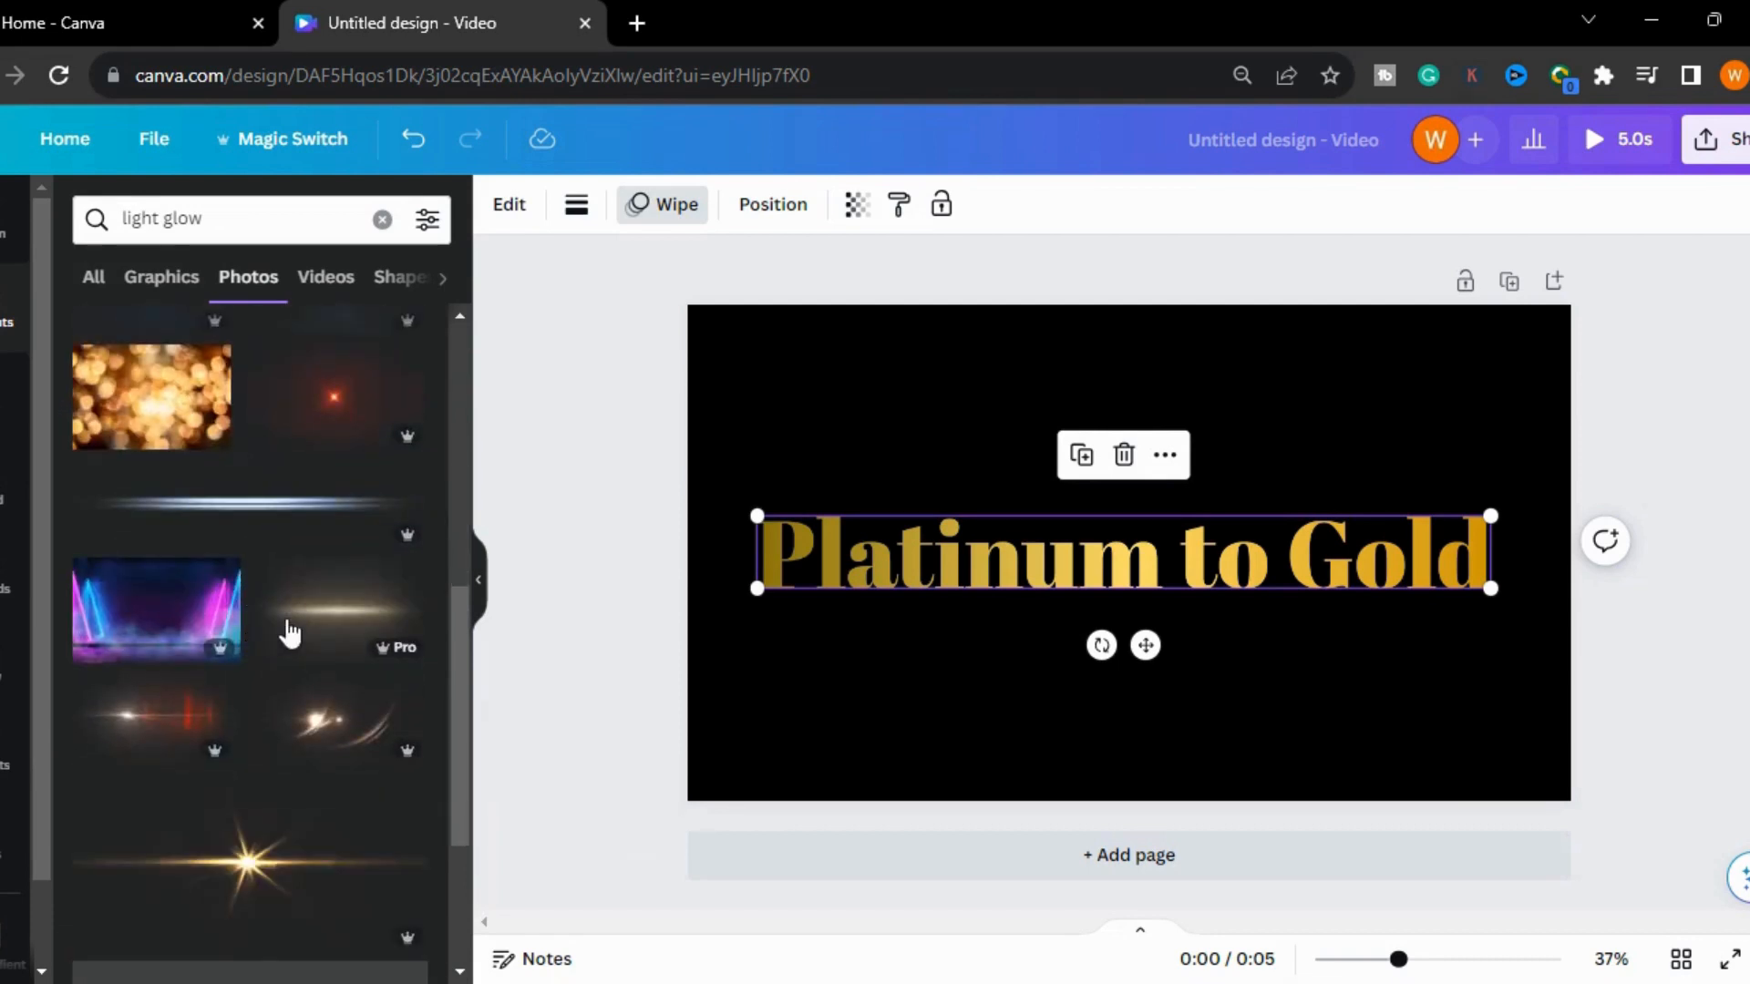
{"action": "scroll", "scroll_direction": "down", "scroll_amount": 3}
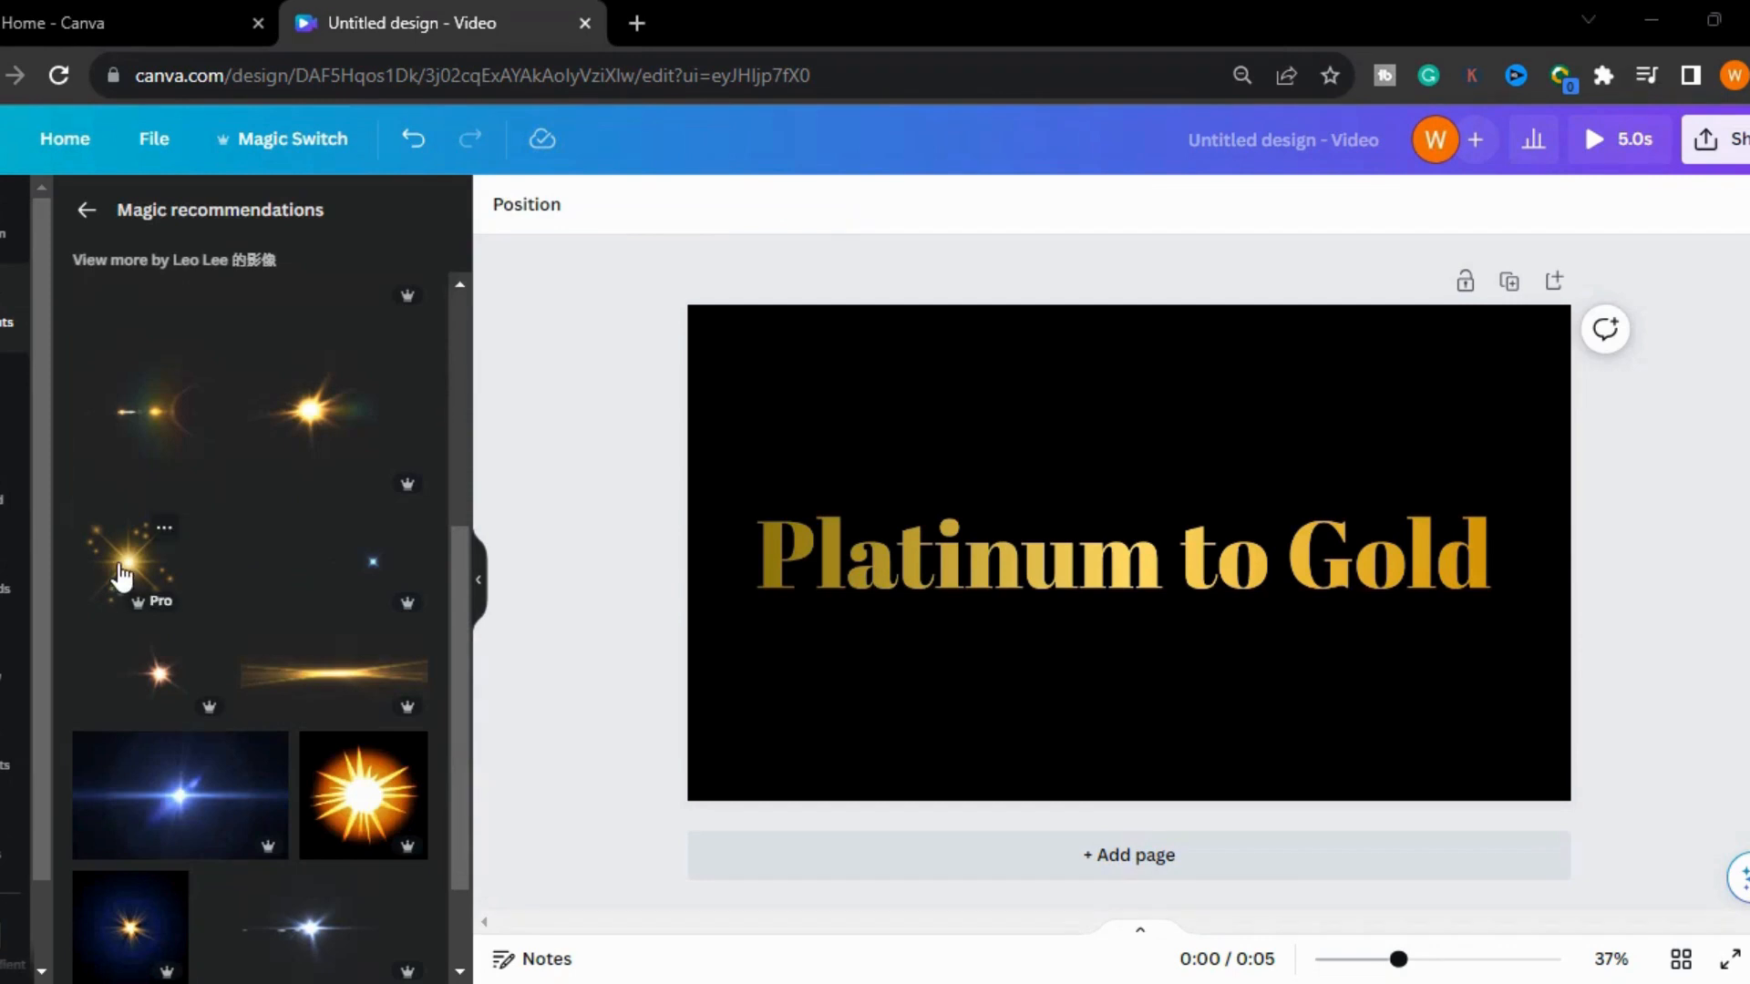
{"action": "left_click", "coordinate": [132, 558]}
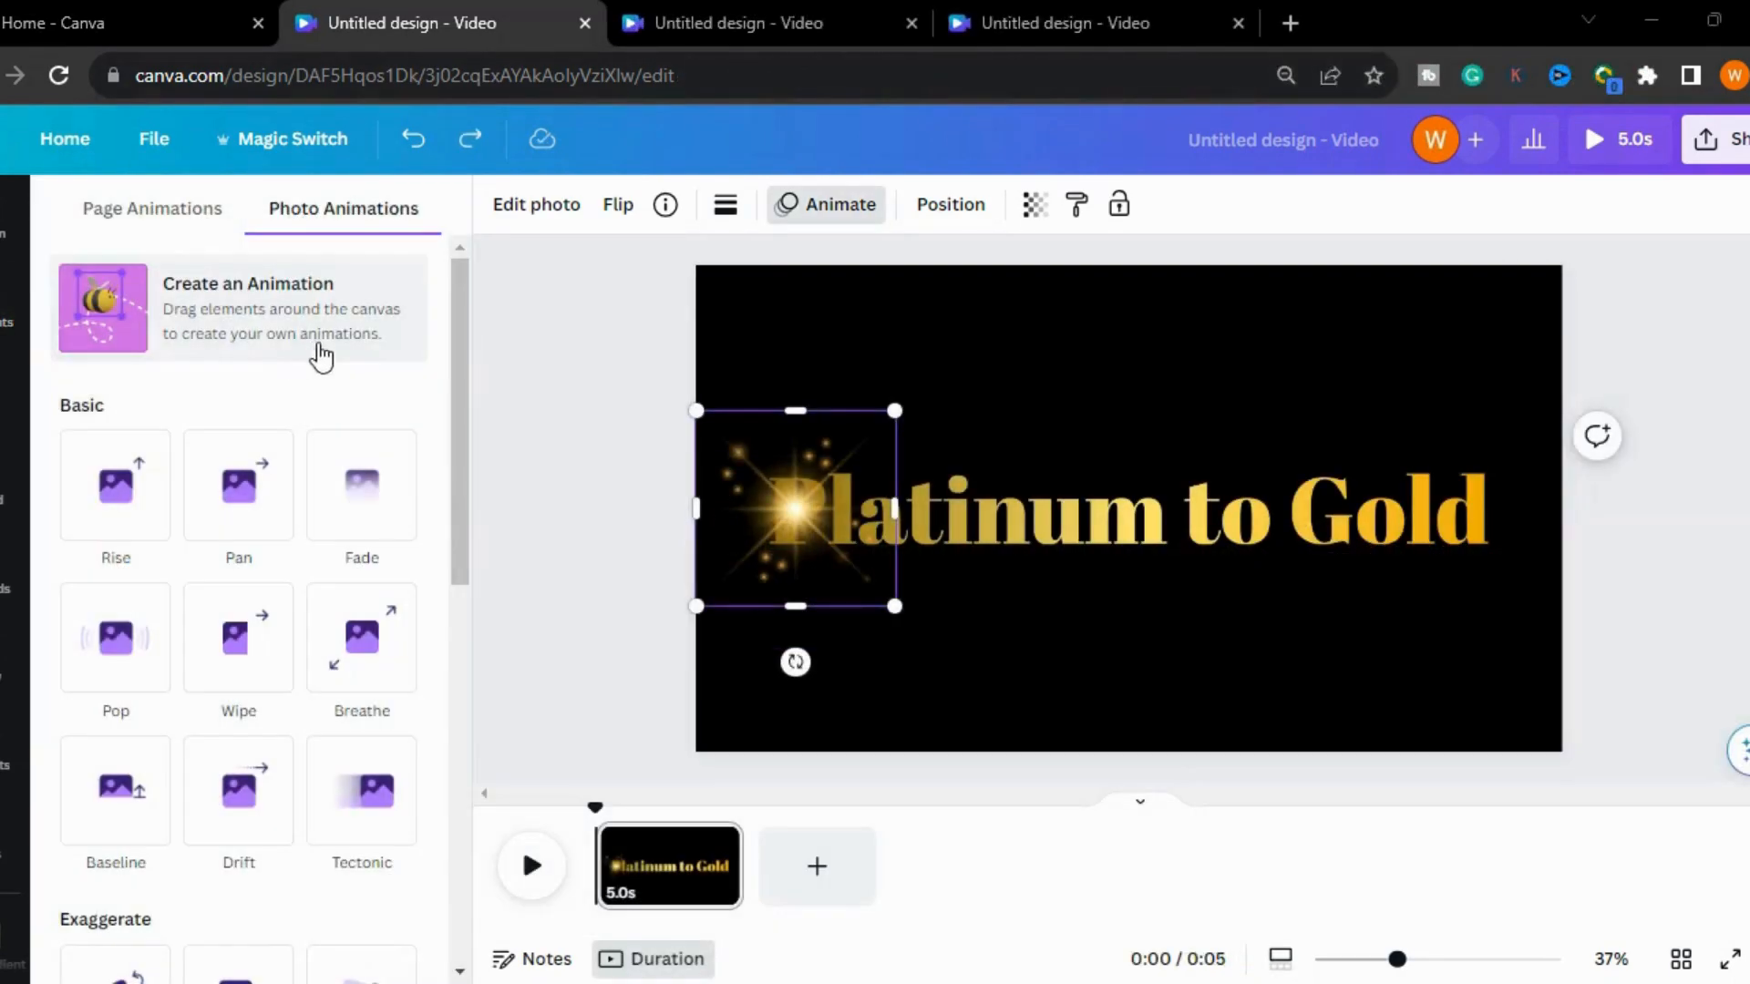
{"action": "mouse_move", "coordinate": [200, 329]}
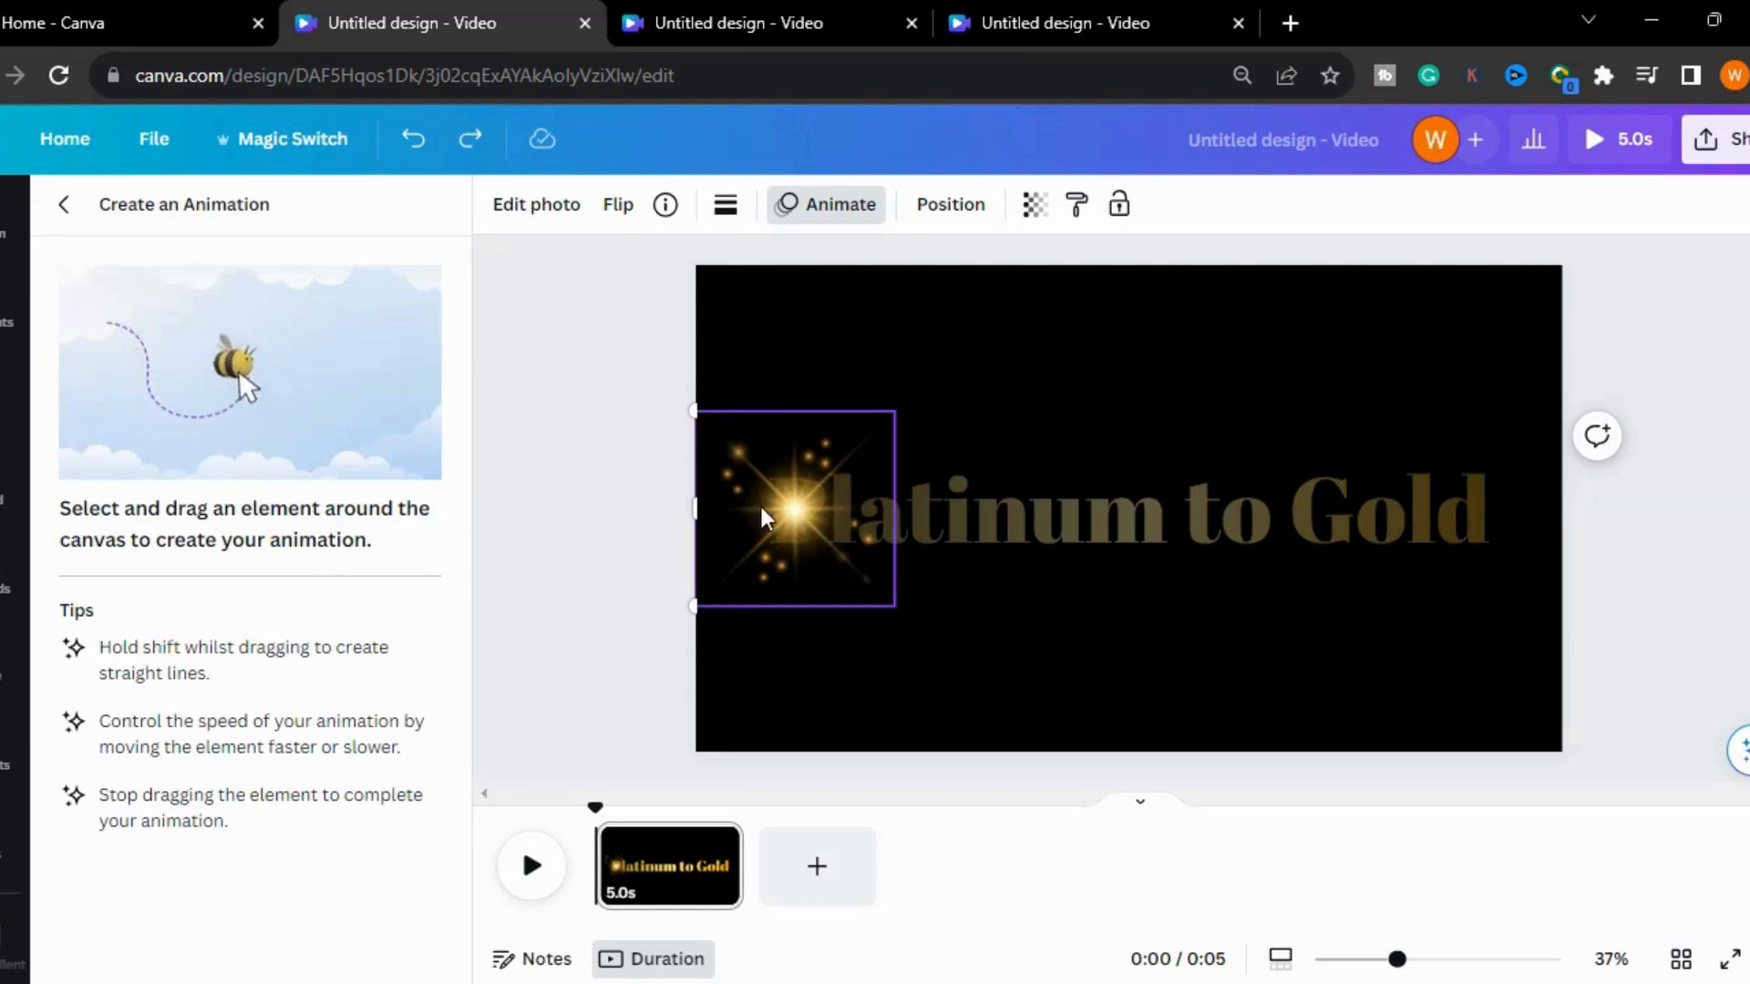
Record a motion path dragging the sparkle along the 'Platinum to Gold' text.
{"action": "left_click_drag", "start_coordinate": [770, 516], "coordinate": [881, 525]}
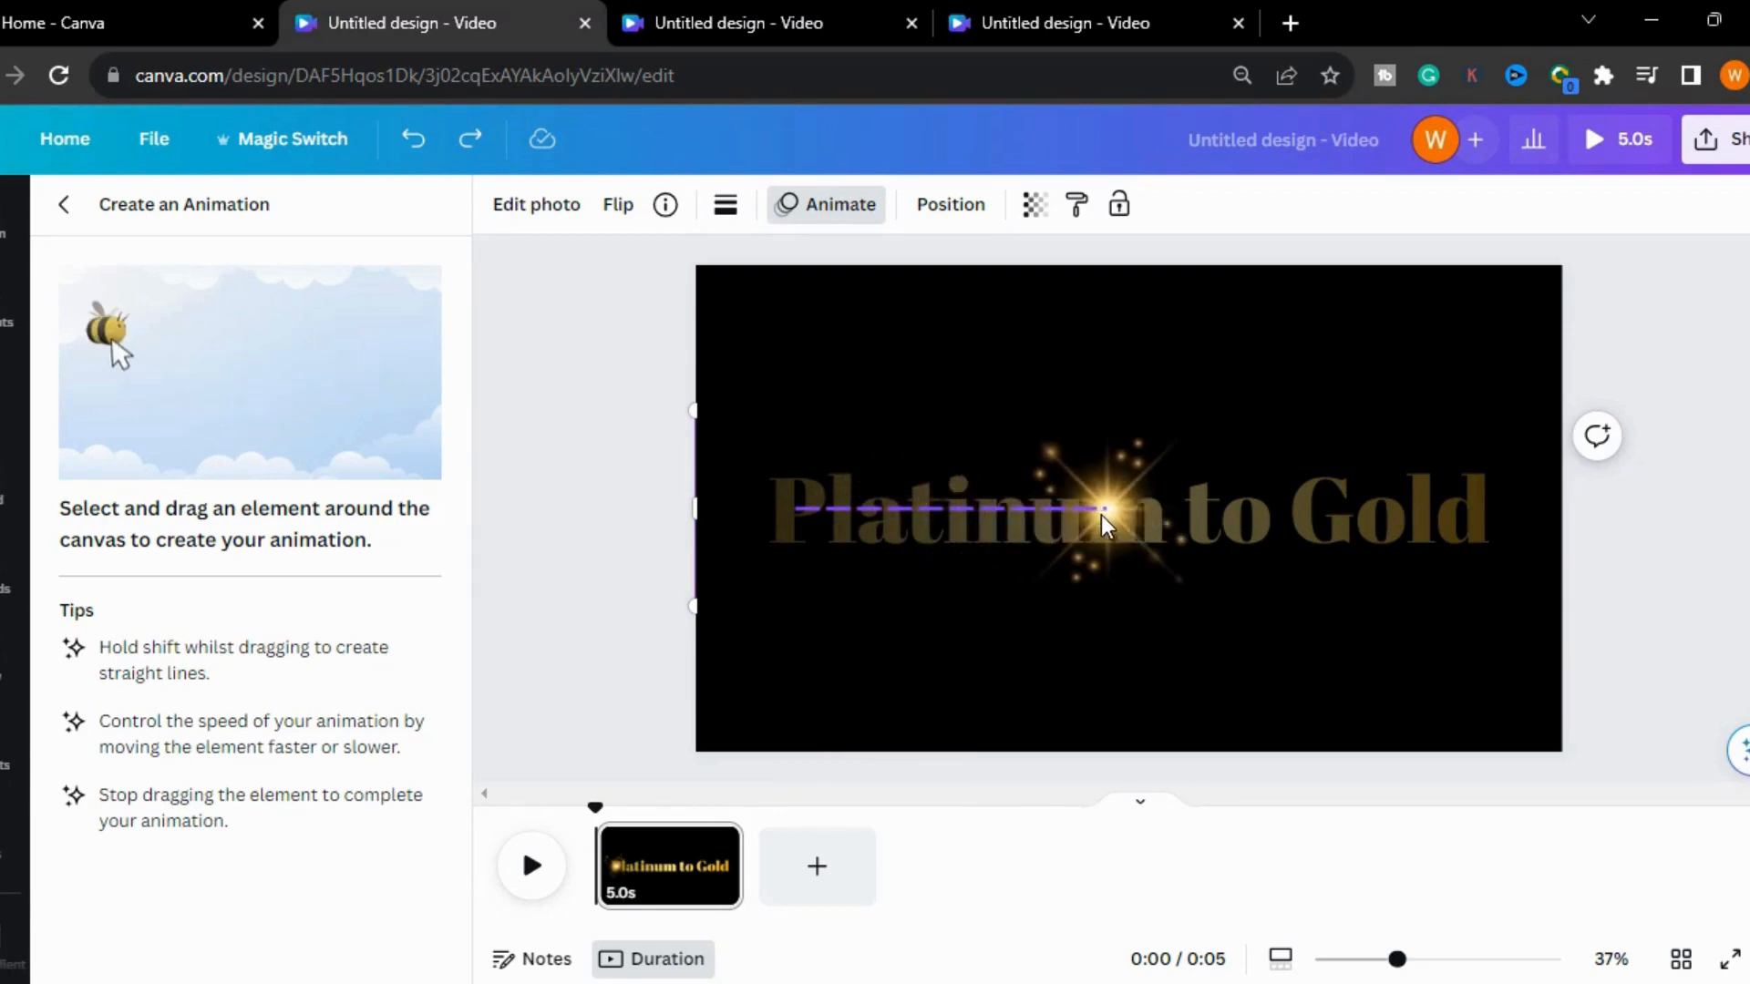
{"action": "left_click_drag", "start_coordinate": [1104, 522], "coordinate": [1228, 522]}
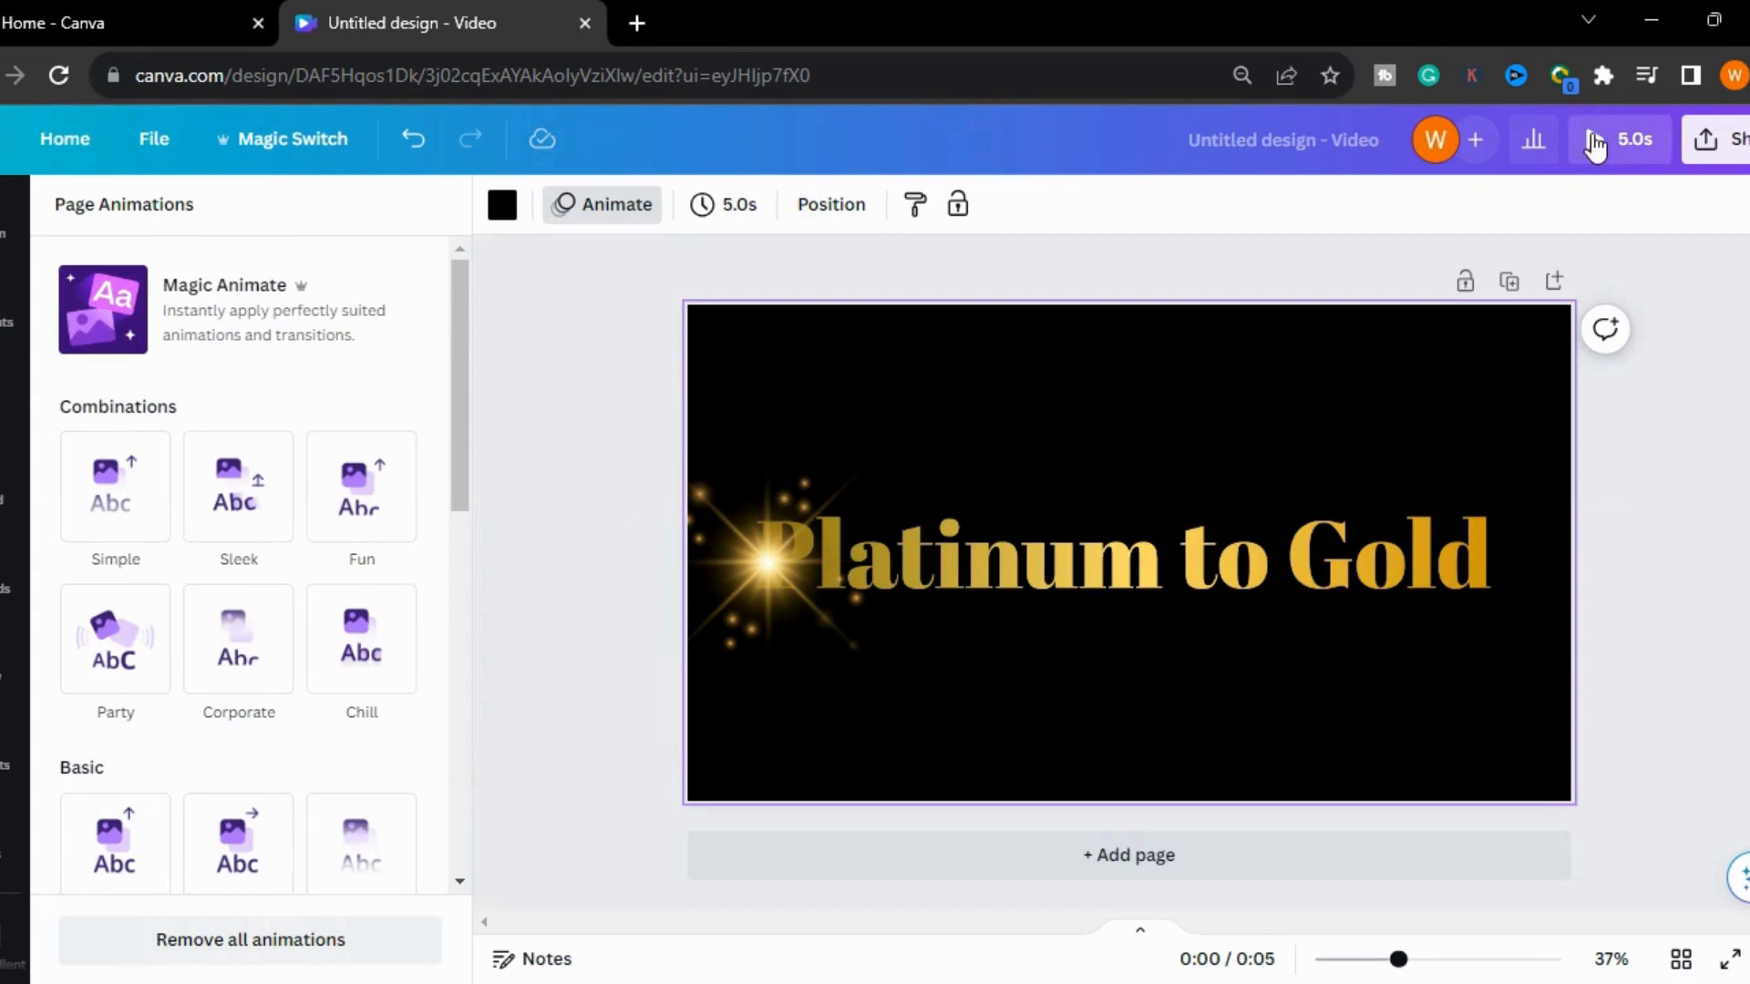
{"action": "left_click", "coordinate": [1598, 140]}
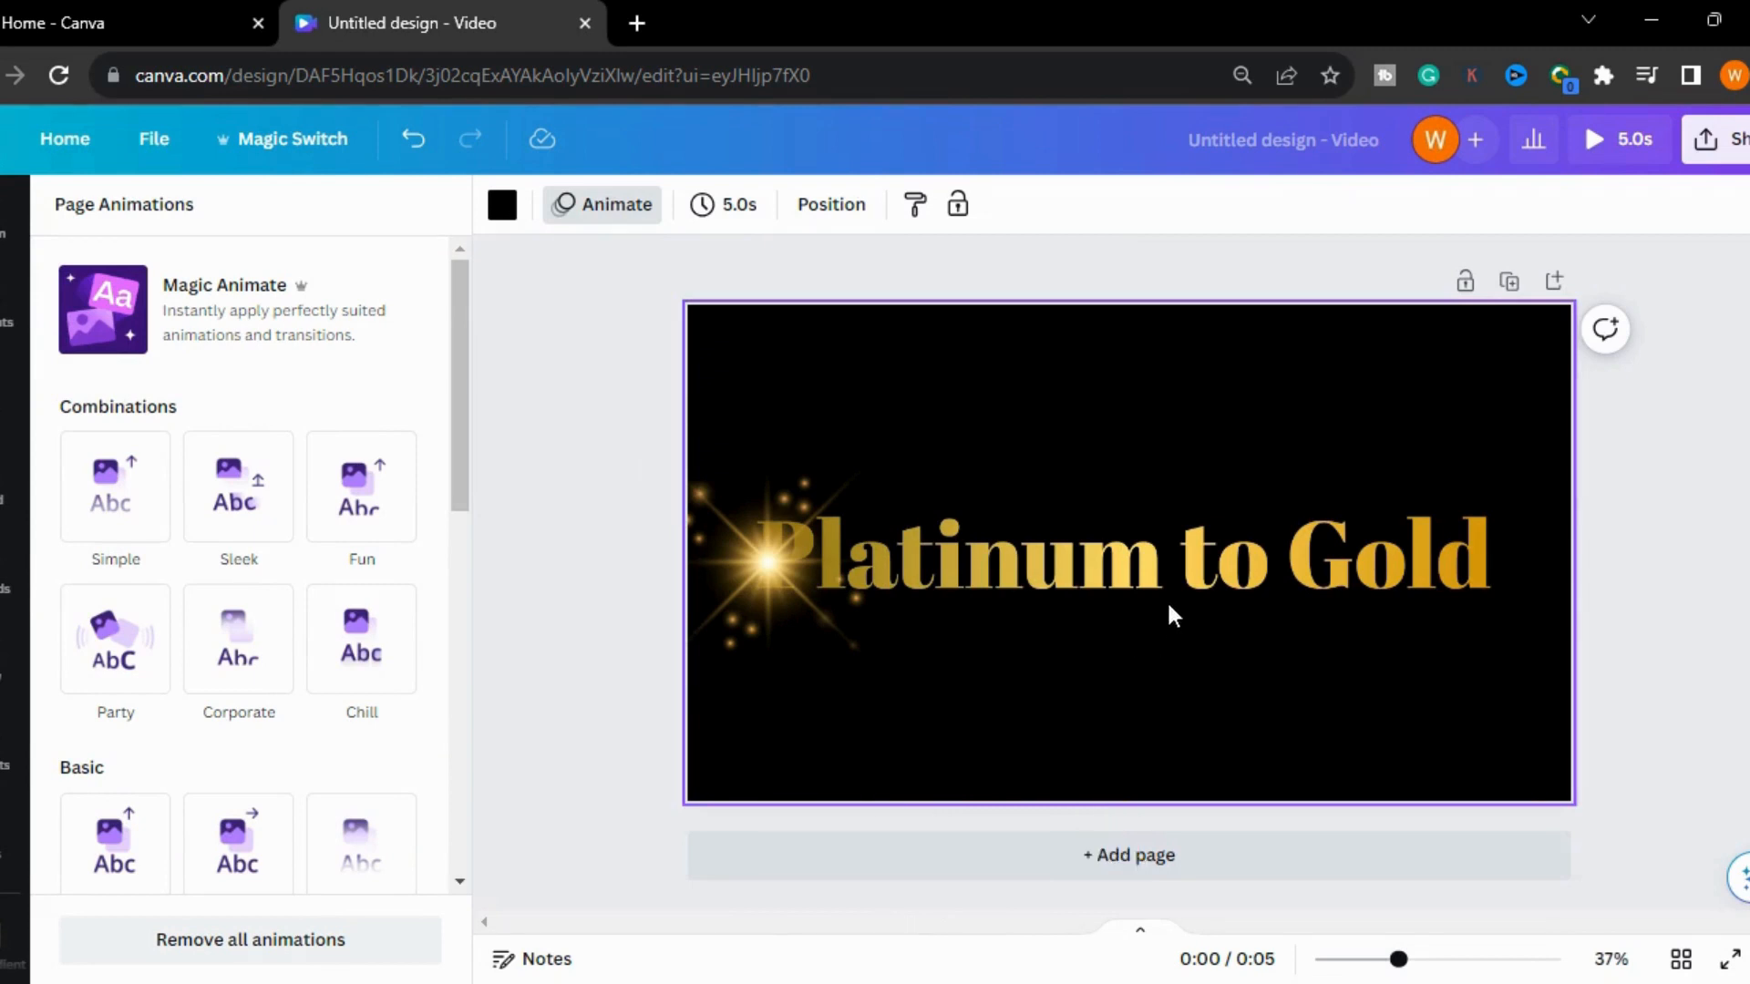
{"action": "mouse_move", "coordinate": [1102, 647]}
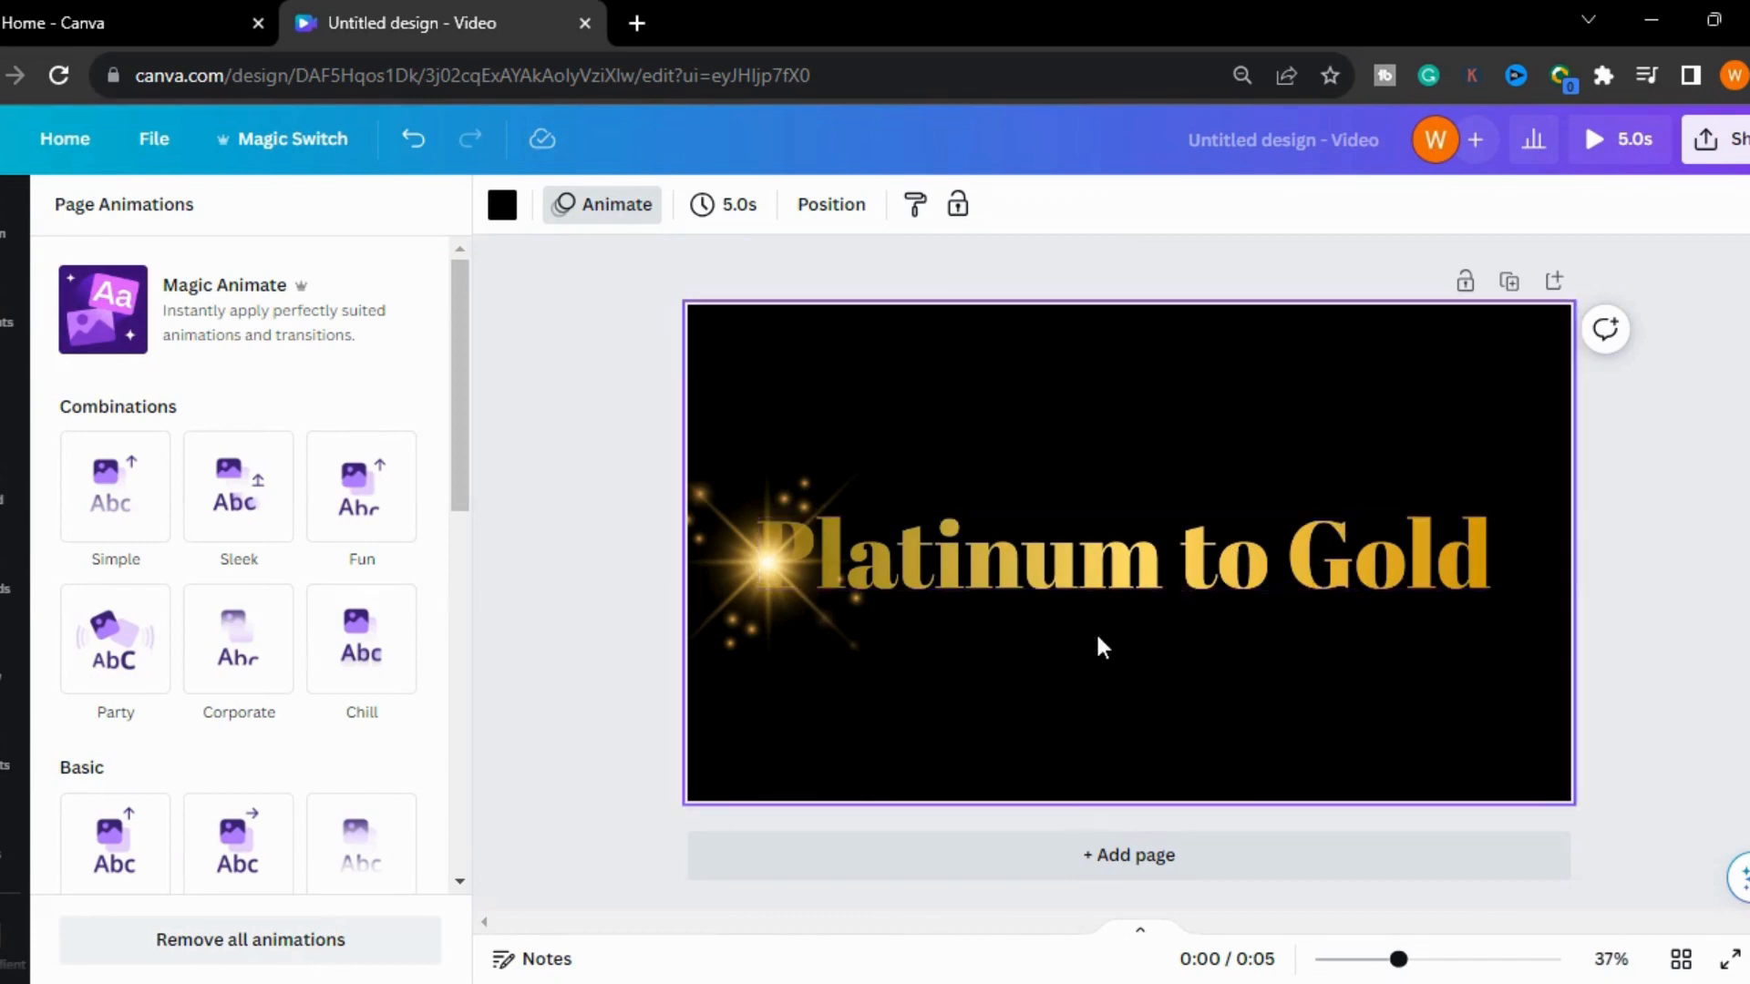